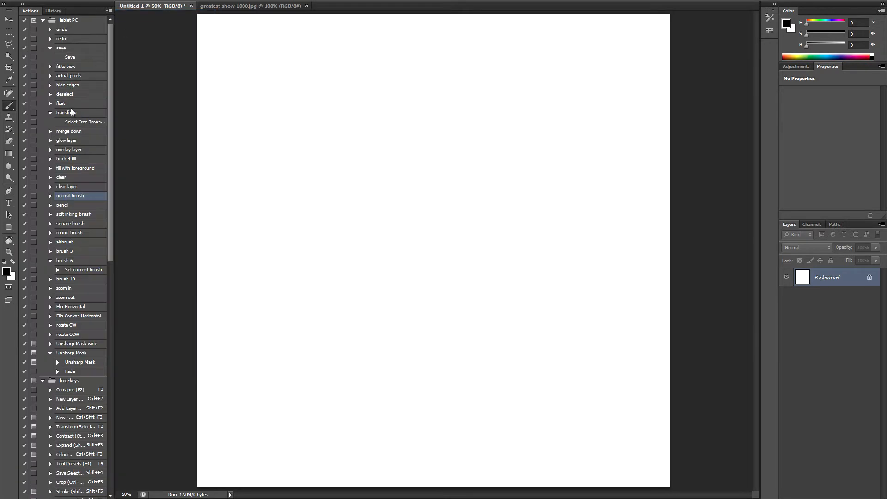
mouse_move(87, 243)
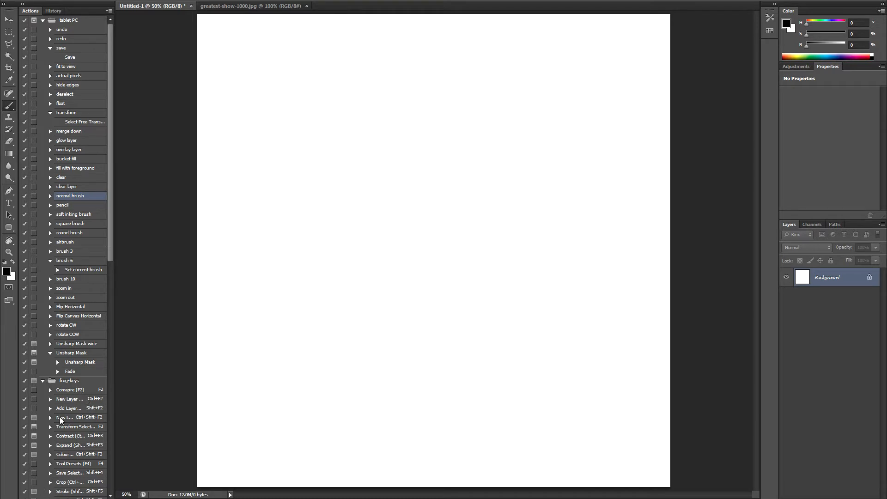
Switch the Actions panel to Button Mode via its flyout menu
left_click(882, 11)
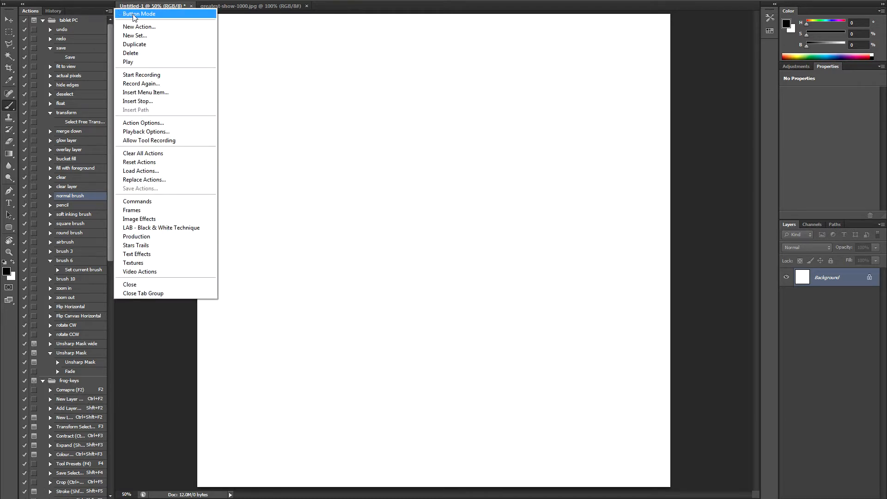
left_click(139, 14)
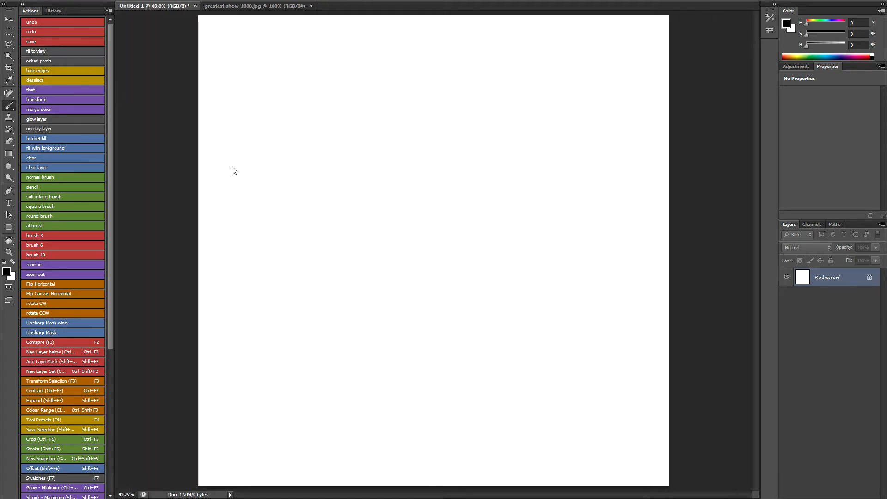
mouse_move(294, 120)
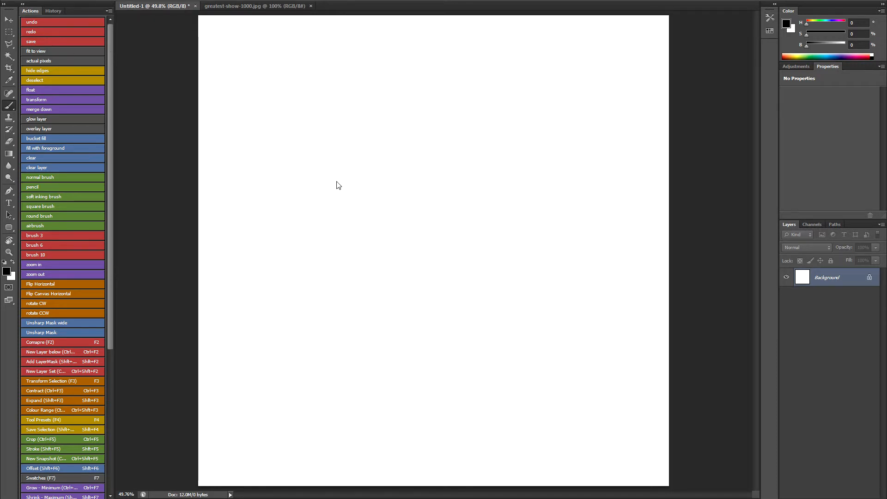
mouse_move(325, 188)
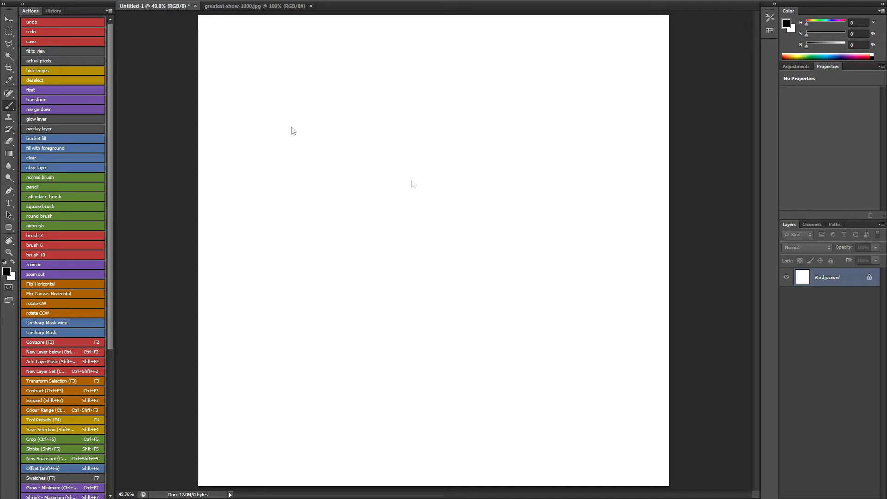
mouse_move(189, 160)
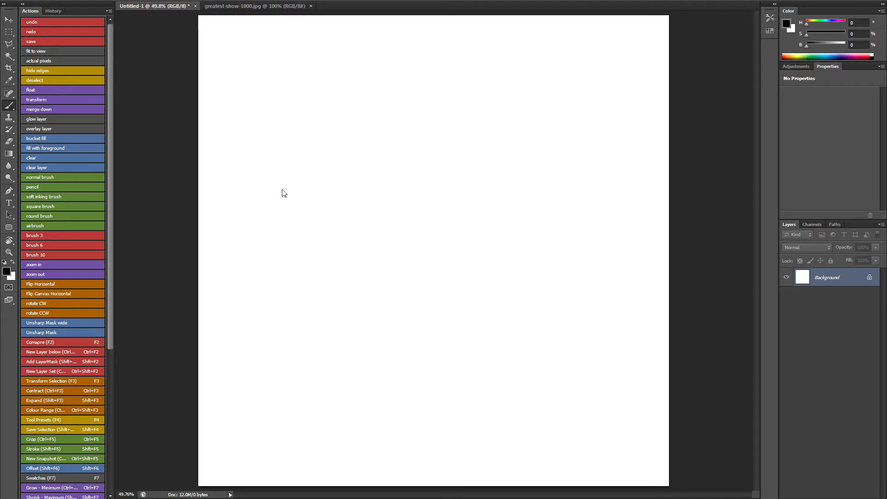
mouse_move(74, 103)
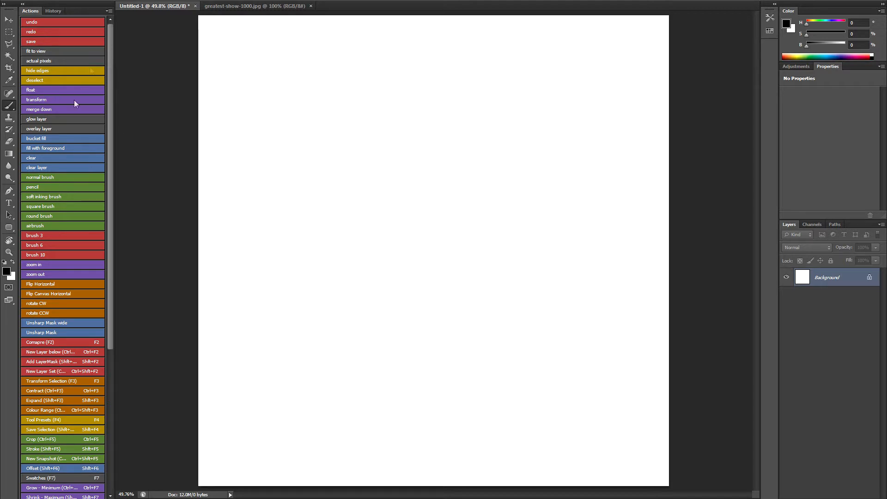
mouse_move(70, 89)
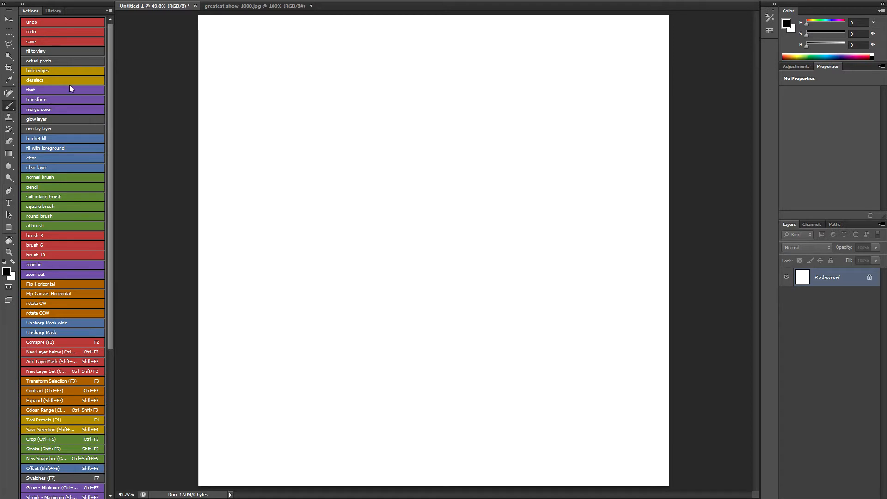
mouse_move(271, 176)
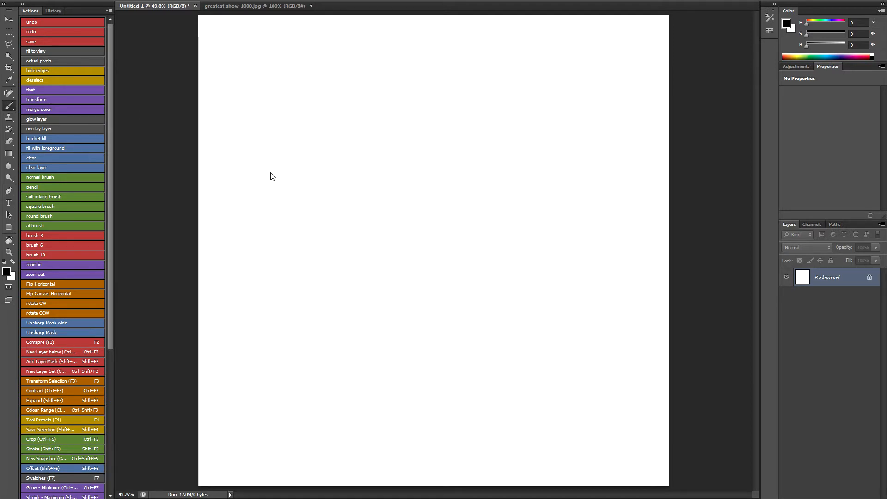
mouse_move(194, 120)
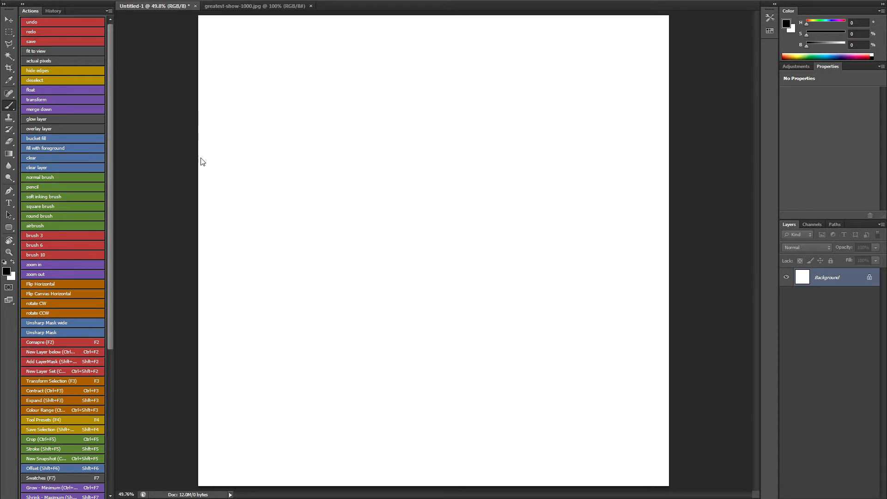
mouse_move(66, 123)
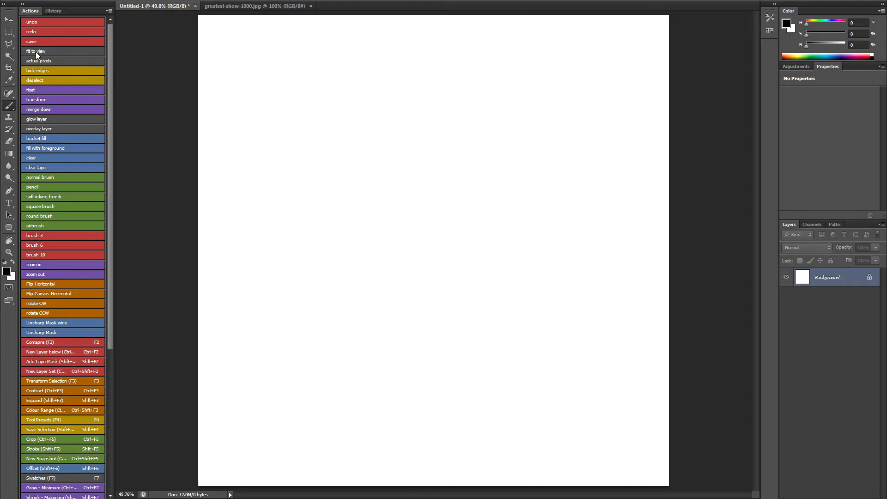
left_click_drag(287, 98, 465, 249)
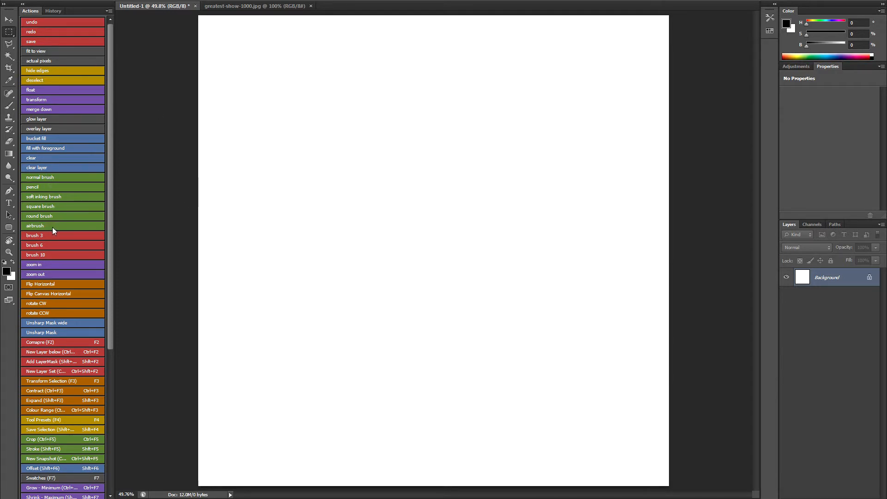
mouse_move(64, 182)
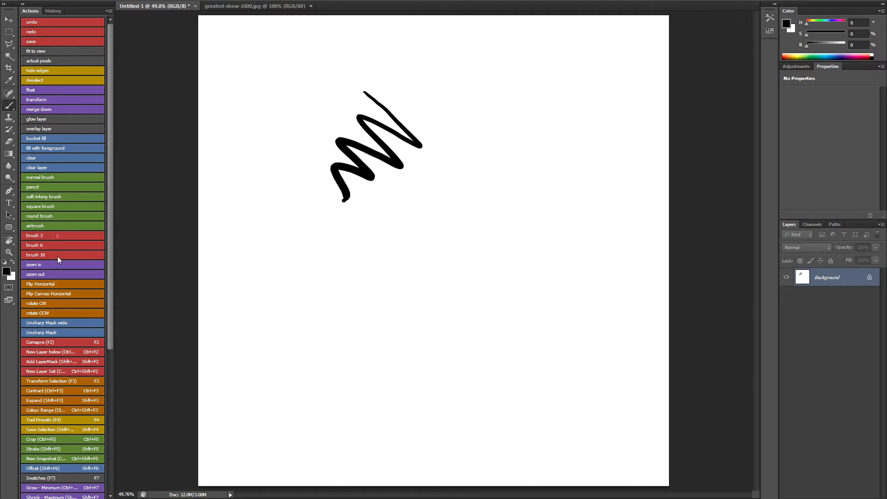
mouse_move(459, 160)
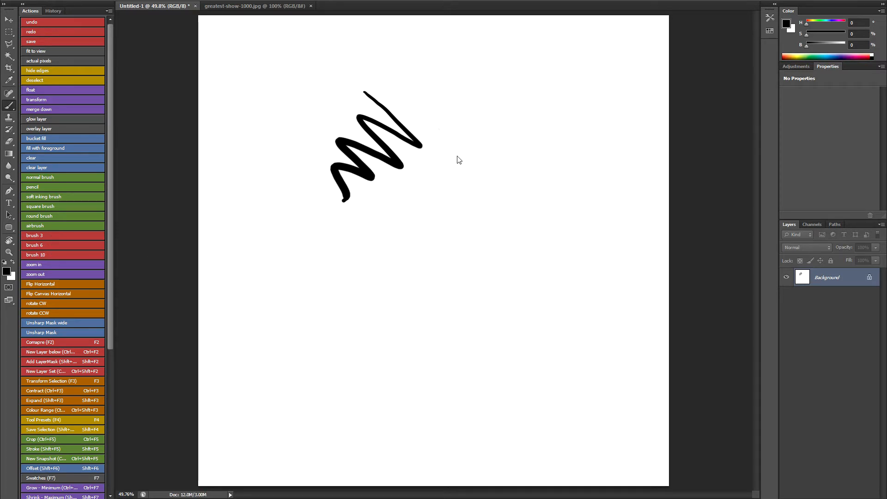
left_click_drag(447, 133, 378, 267)
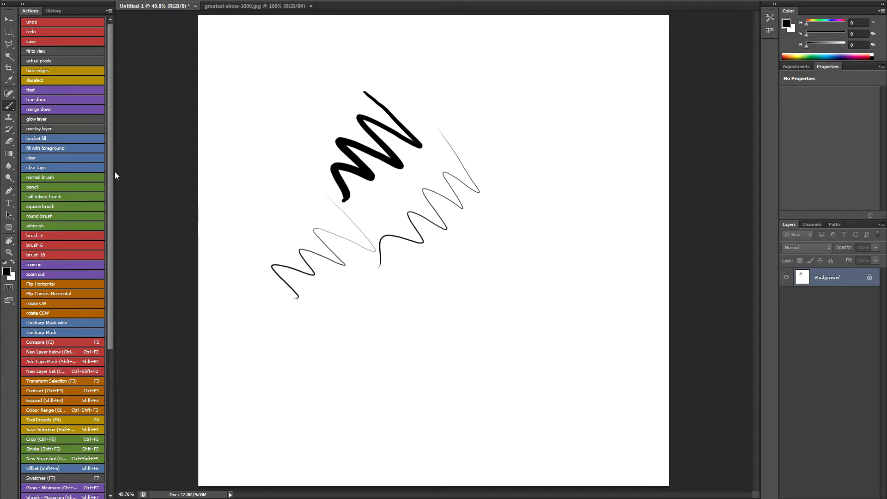
mouse_move(474, 97)
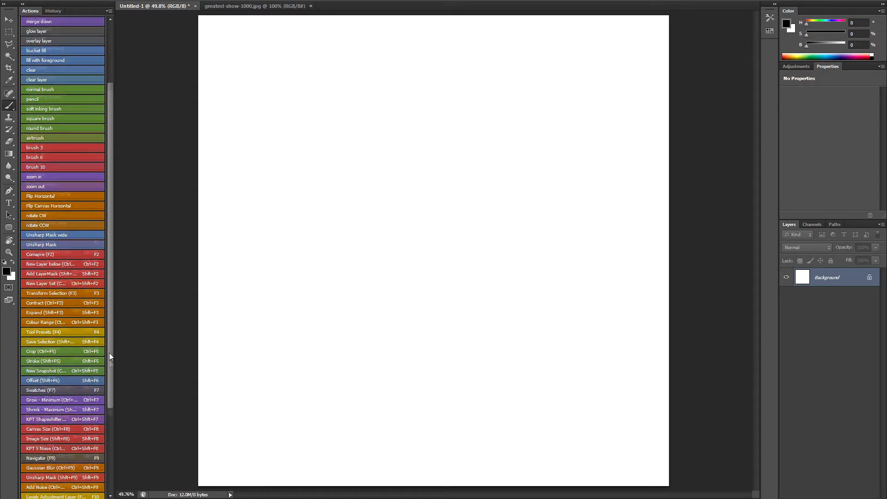
scroll("down", 3)
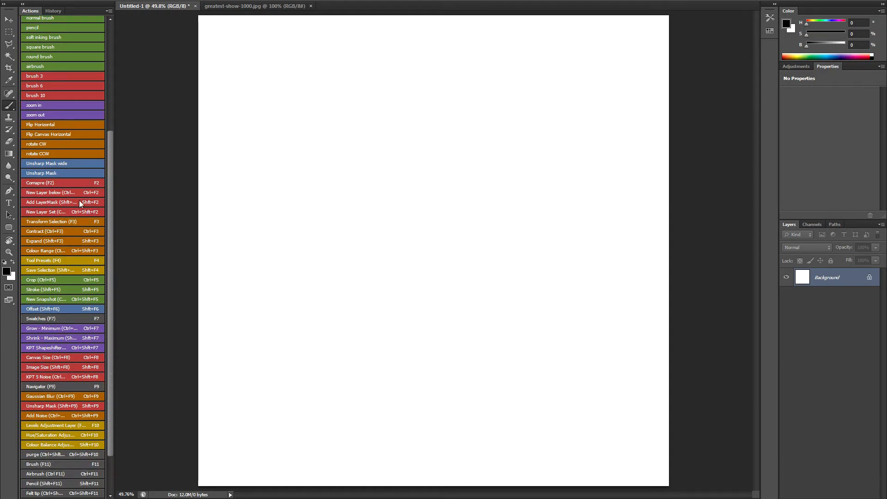
mouse_move(82, 188)
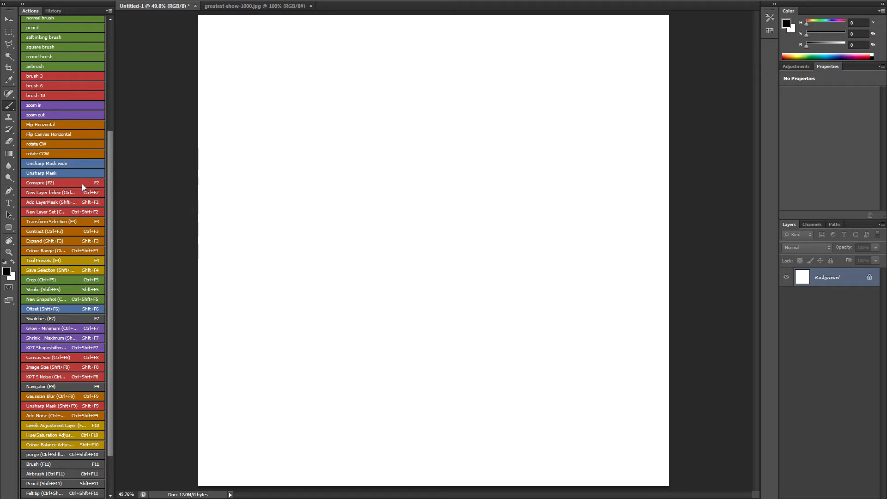
scroll("down", 3)
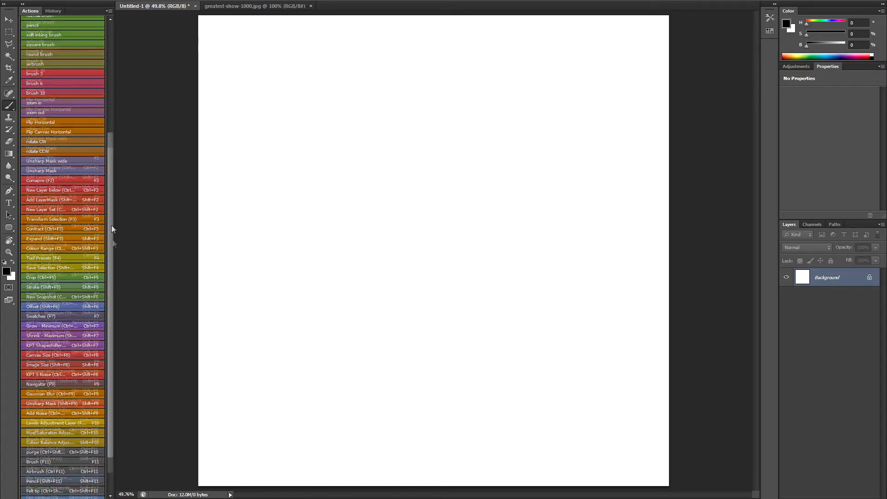
scroll("down", 3)
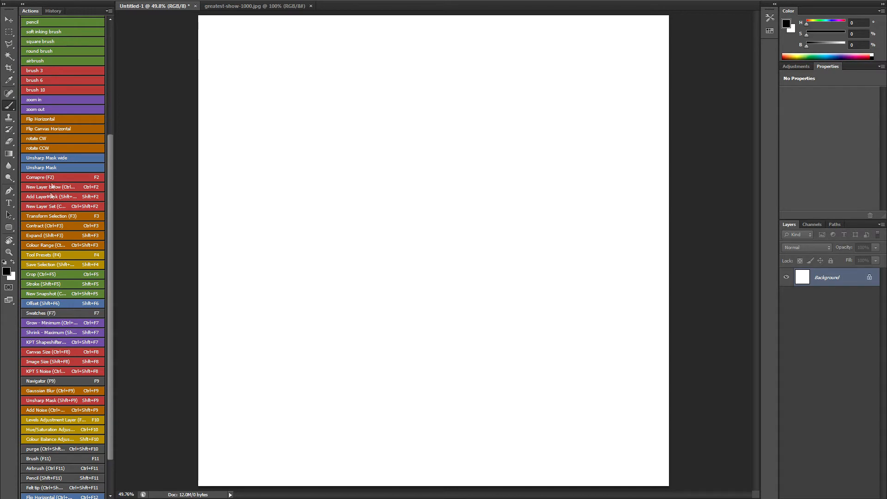
mouse_move(67, 247)
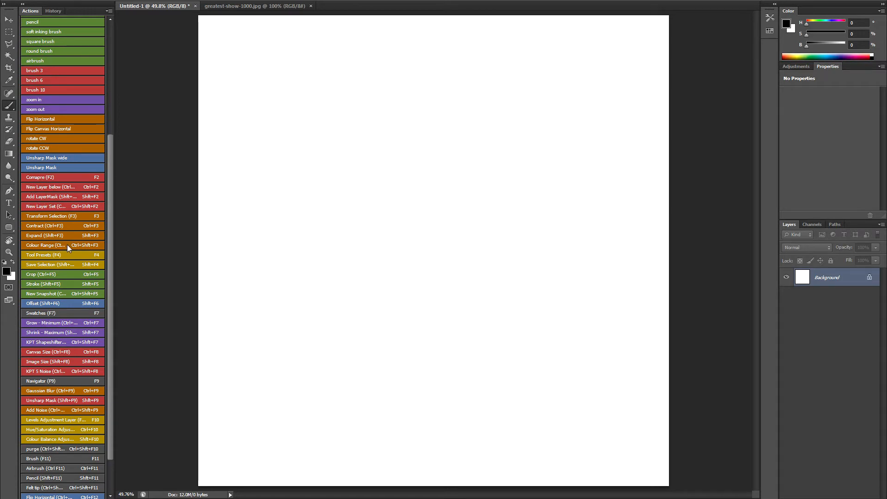
mouse_move(113, 238)
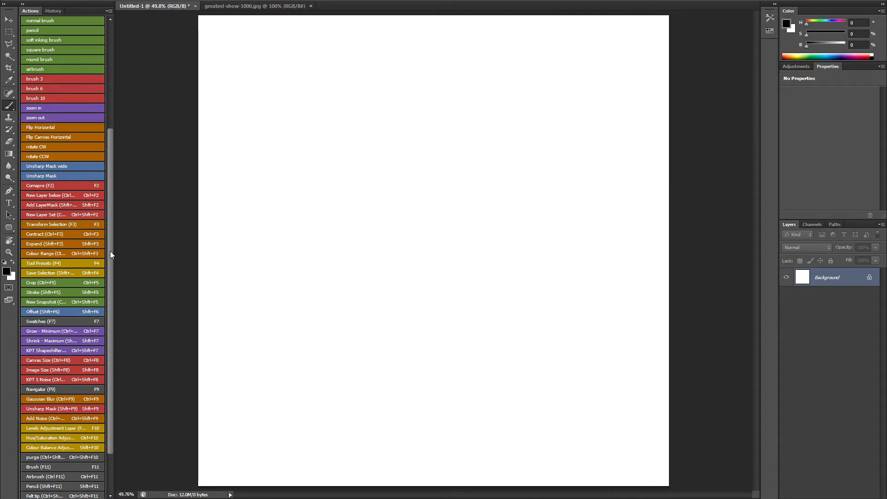
scroll("down", 3)
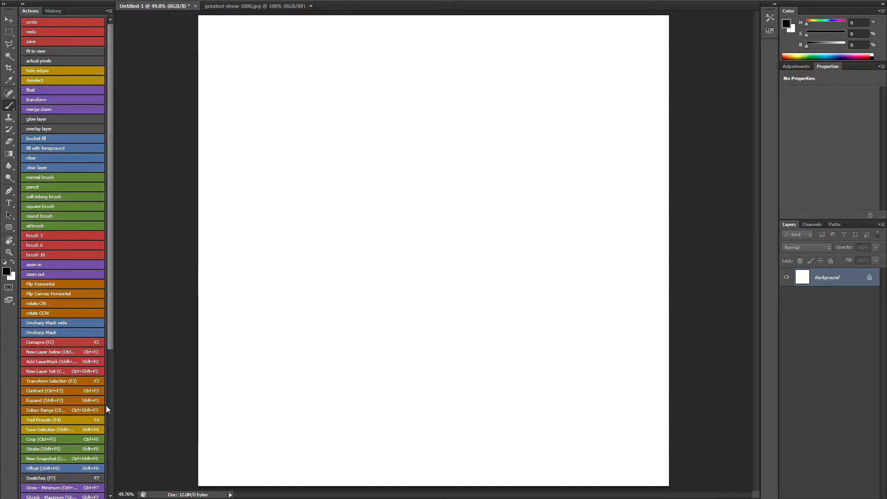
mouse_move(172, 307)
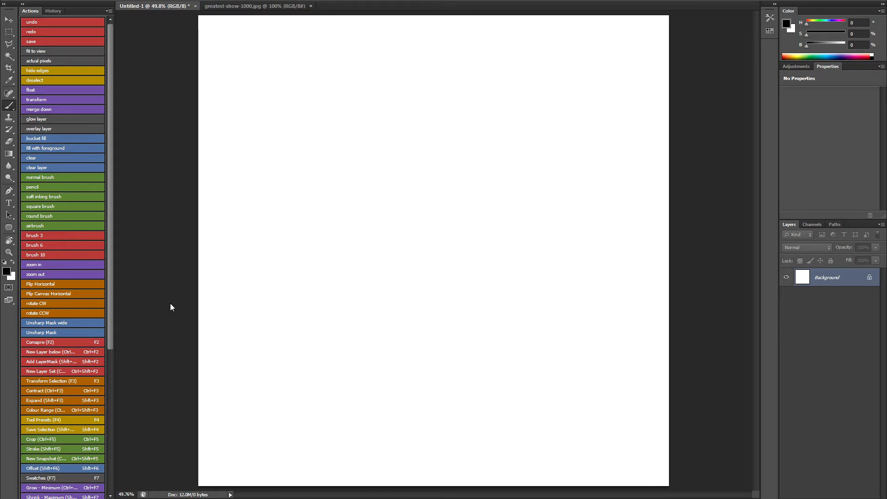
mouse_move(608, 164)
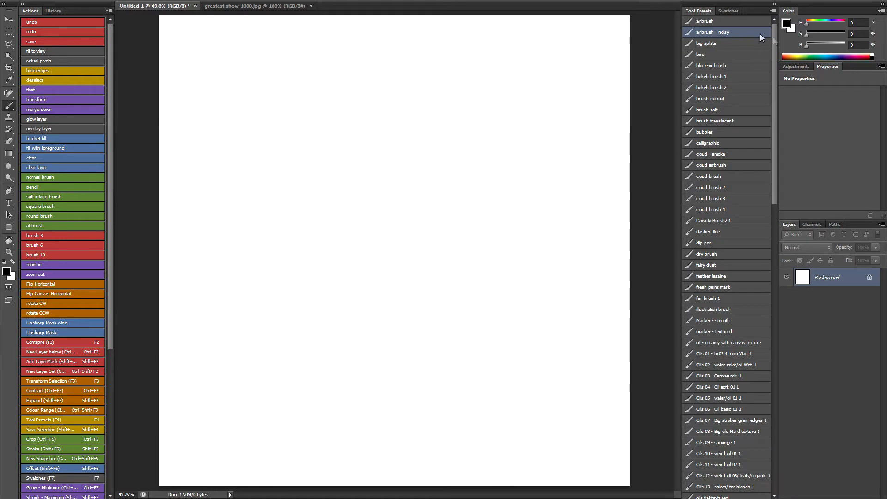
Scroll down through the saved brush presets in the Tool Presets panel
scroll("down", 3)
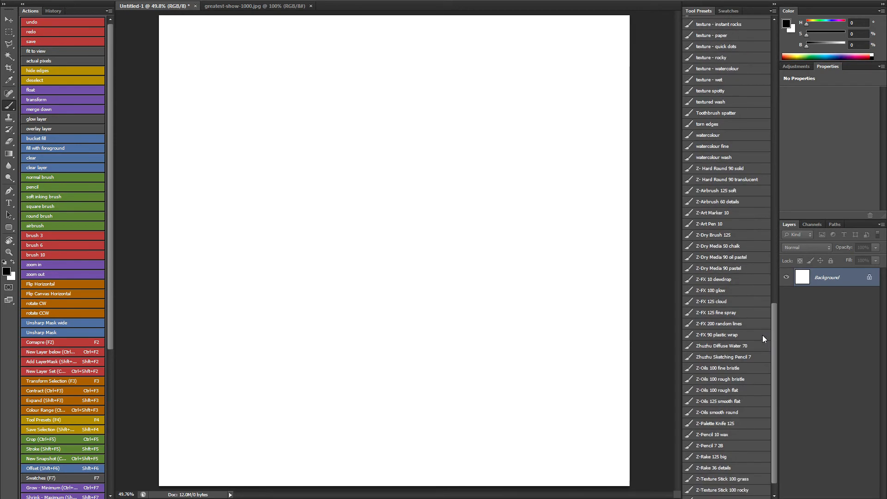
mouse_move(698, 291)
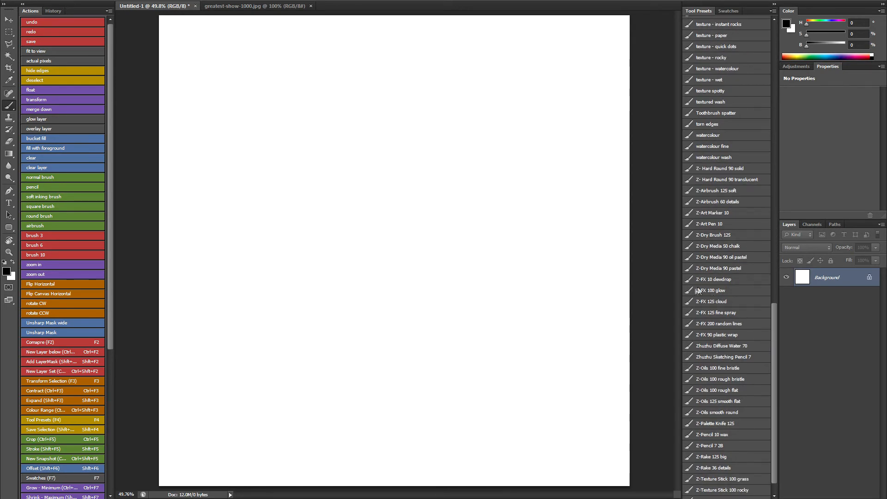
mouse_move(726, 361)
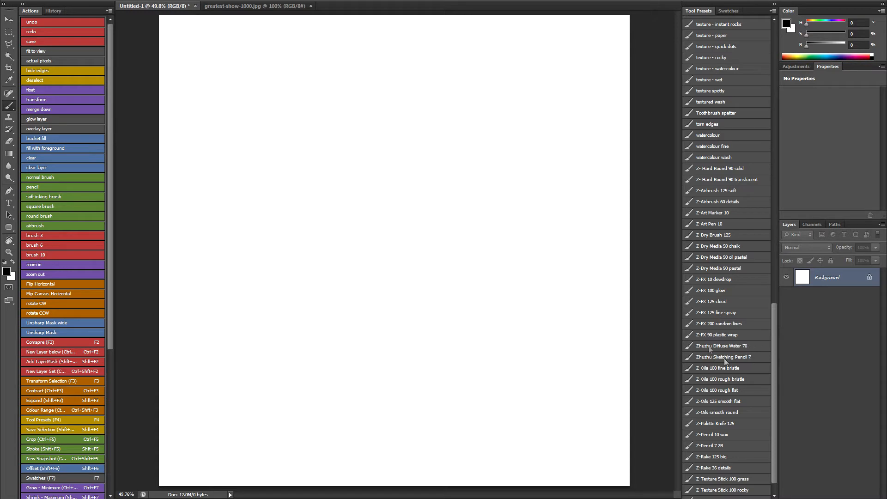
mouse_move(705, 353)
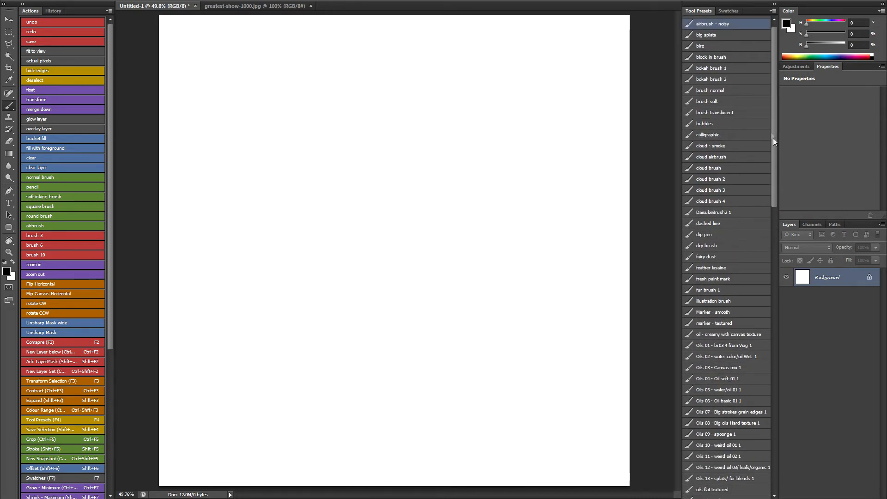
mouse_move(563, 311)
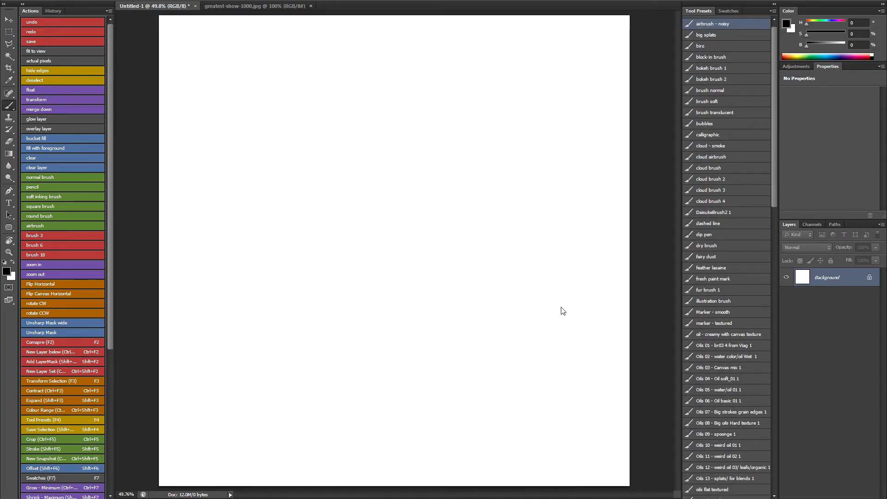
scroll("down", 3)
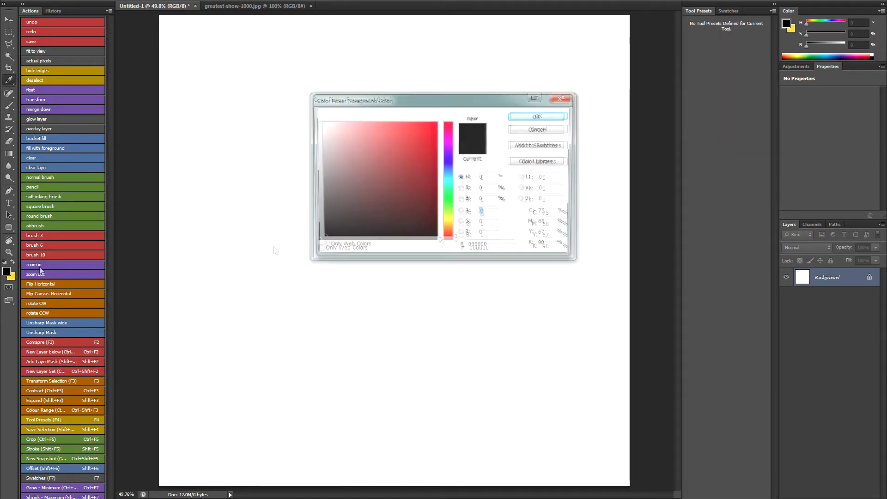
left_click(536, 116)
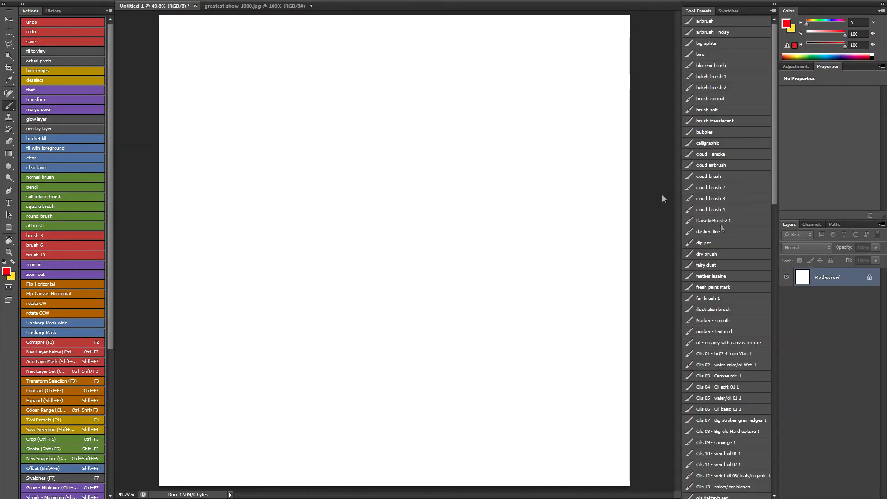
scroll("down", 3)
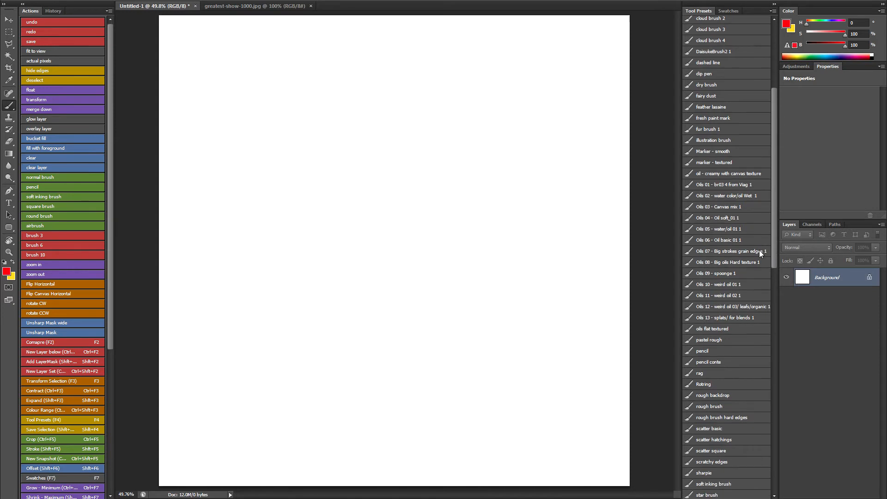
mouse_move(727, 265)
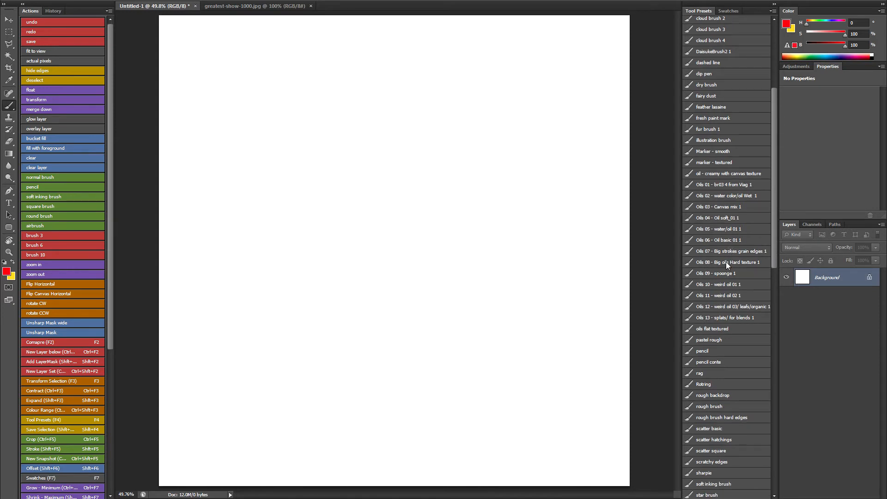
Paint an orange-red oil streak, soft cloudy colour above it and textured red watercolour below, then pick another textured preset
left_click_drag(365, 134, 483, 212)
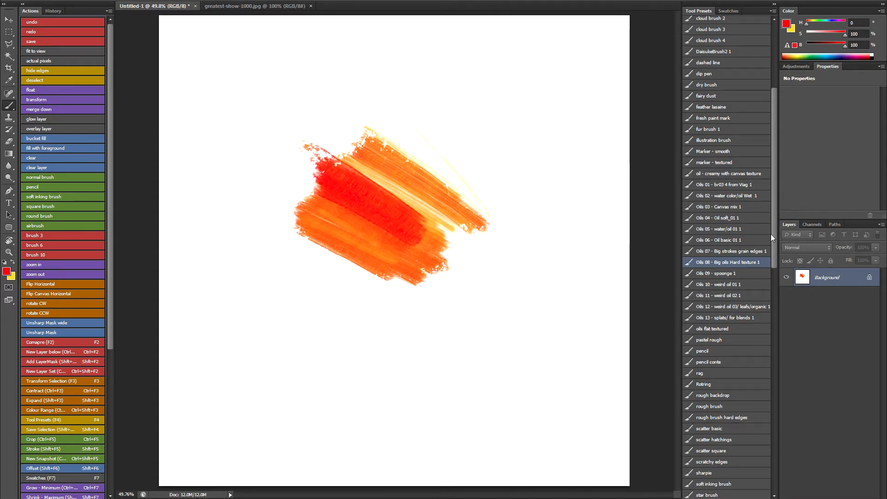
scroll("down", 3)
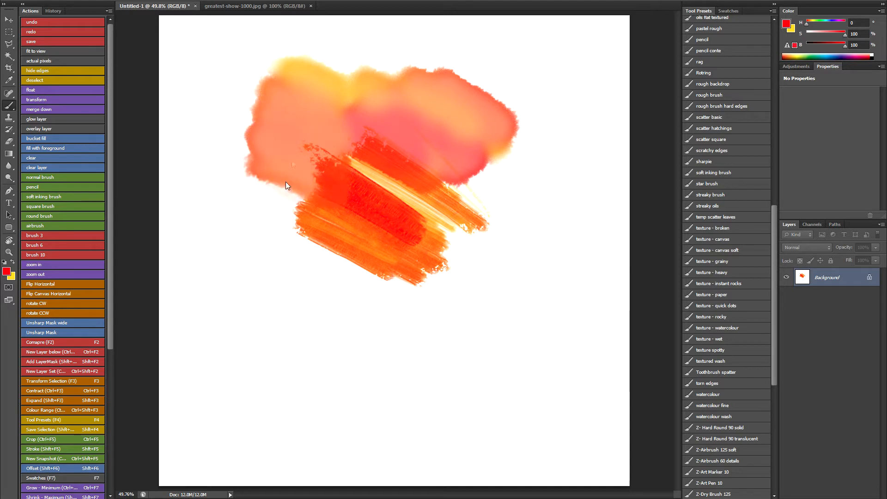
left_click_drag(286, 184, 326, 247)
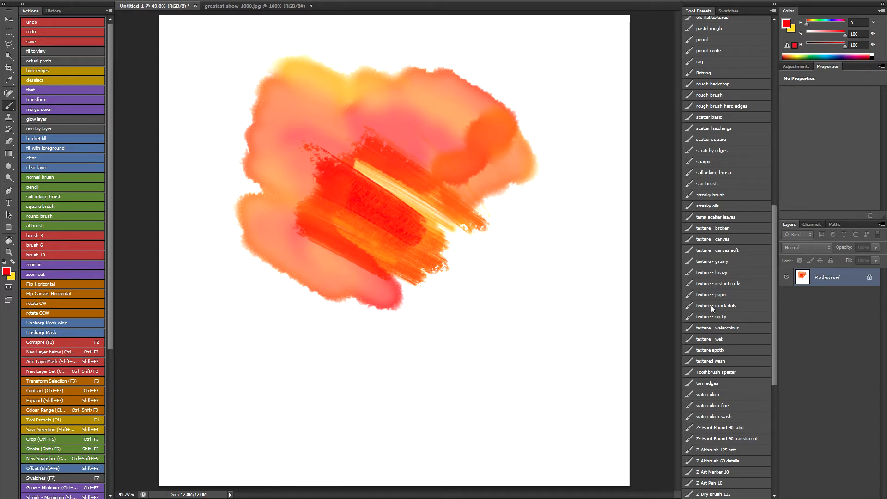
left_click_drag(430, 263, 506, 315)
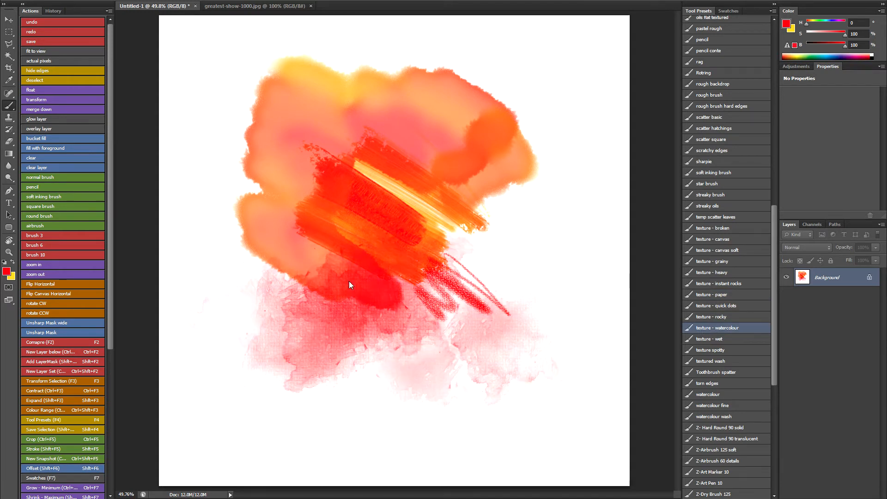
left_click(709, 338)
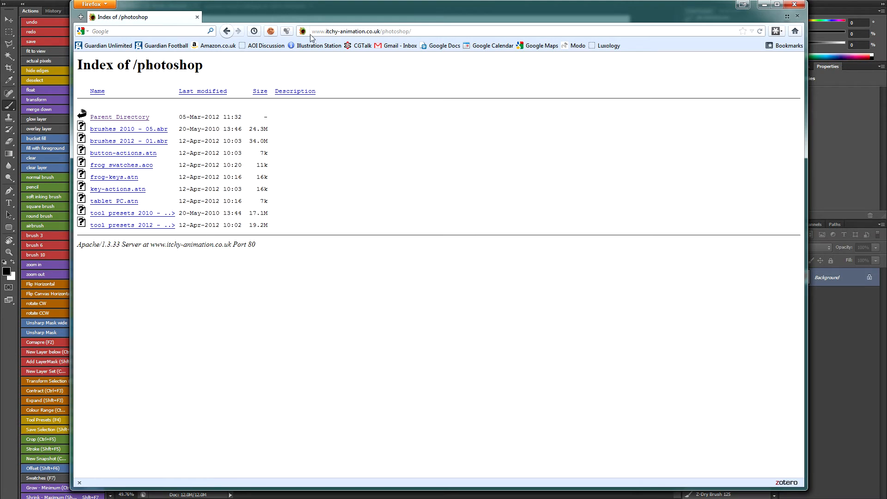
mouse_move(337, 39)
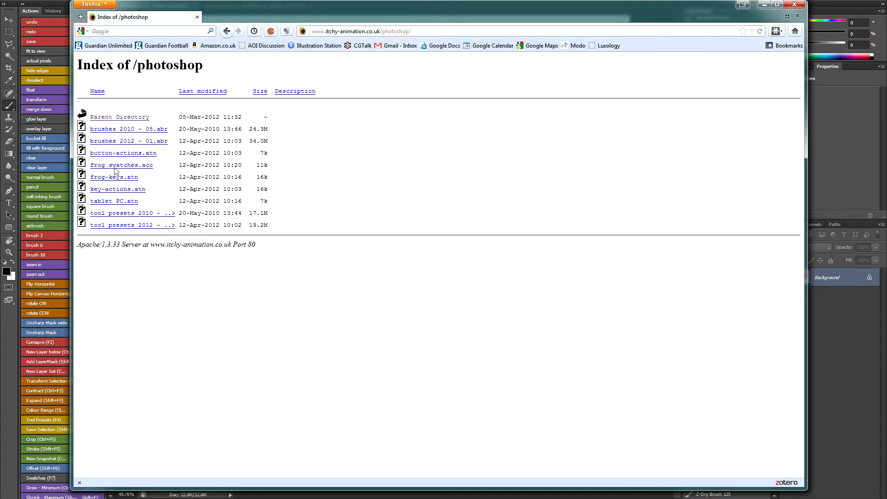
mouse_move(137, 132)
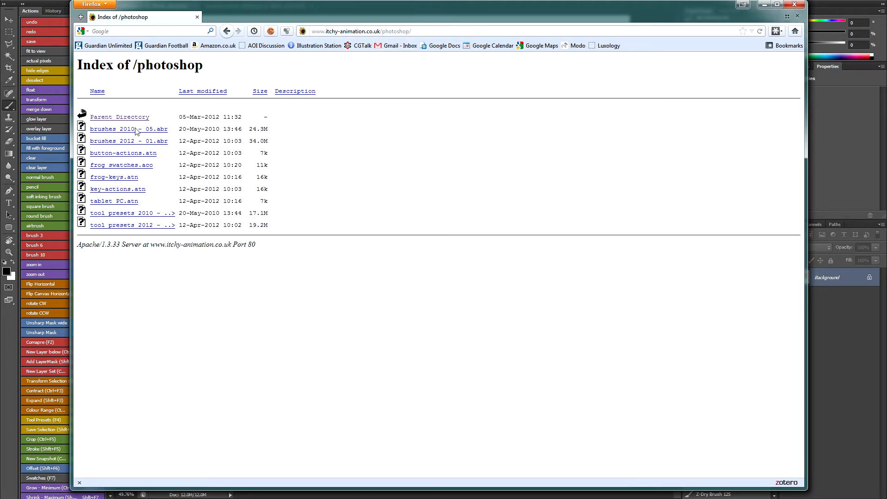
mouse_move(128, 195)
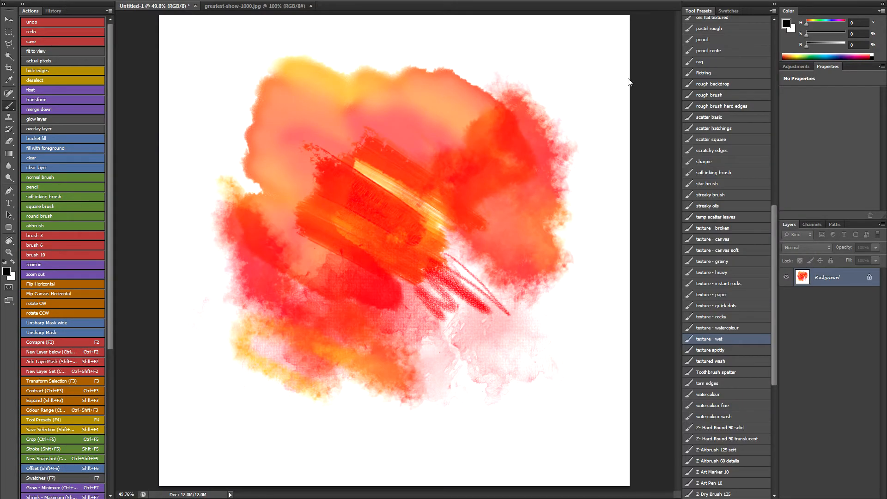
mouse_move(615, 310)
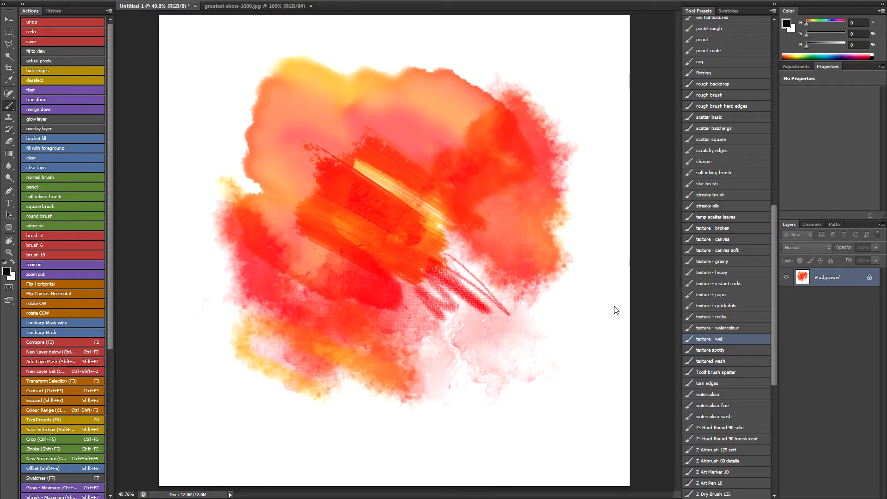
mouse_move(608, 339)
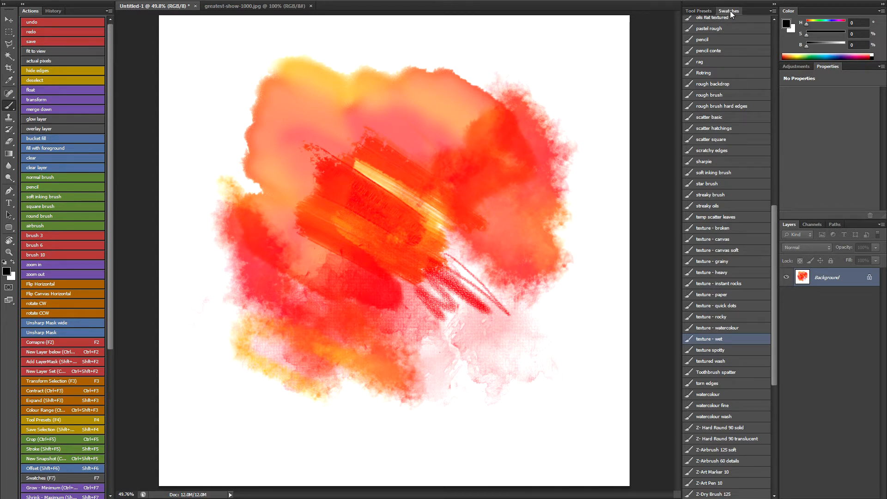
Show the Swatches panel and confirm the muted blue #427b92 as the foreground colour
left_click(730, 10)
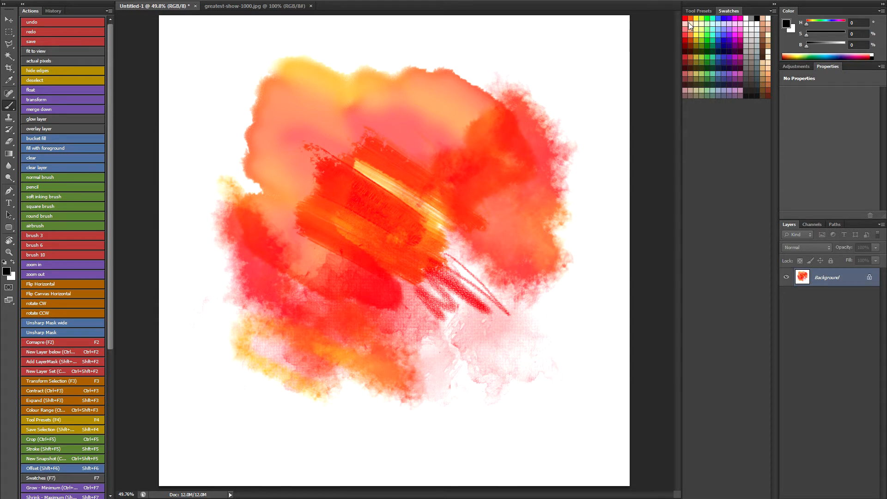
mouse_move(729, 32)
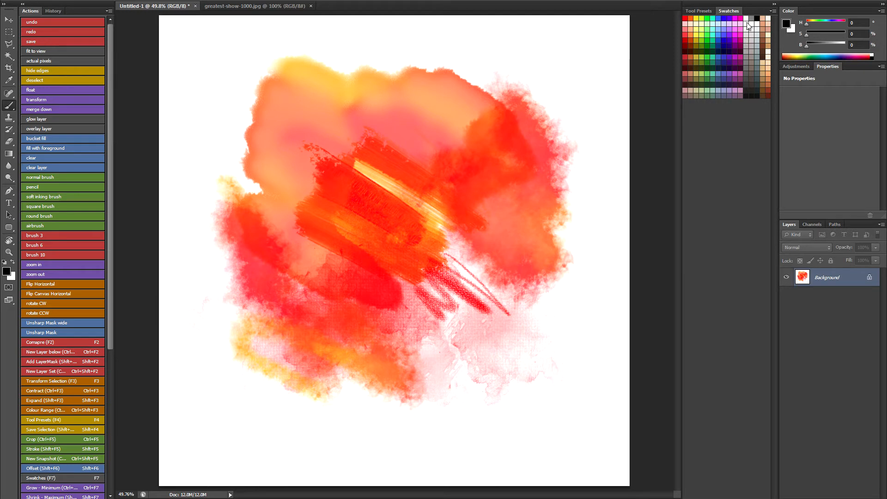
mouse_move(760, 29)
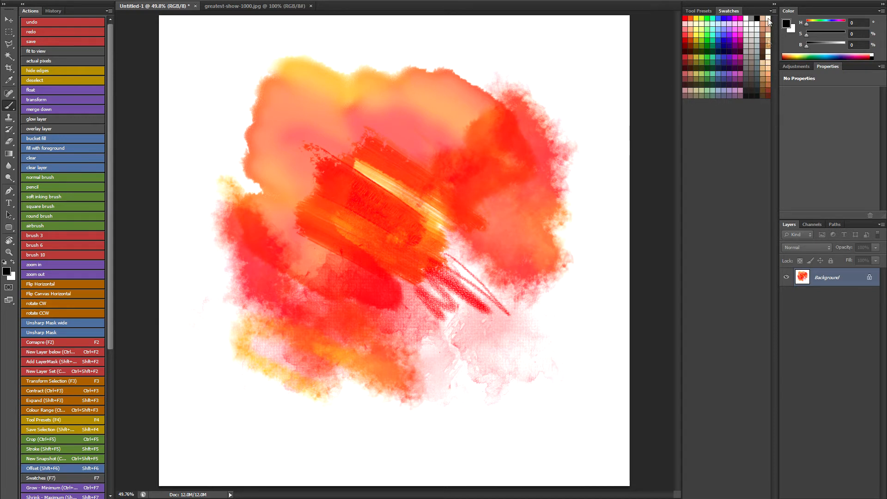
mouse_move(699, 83)
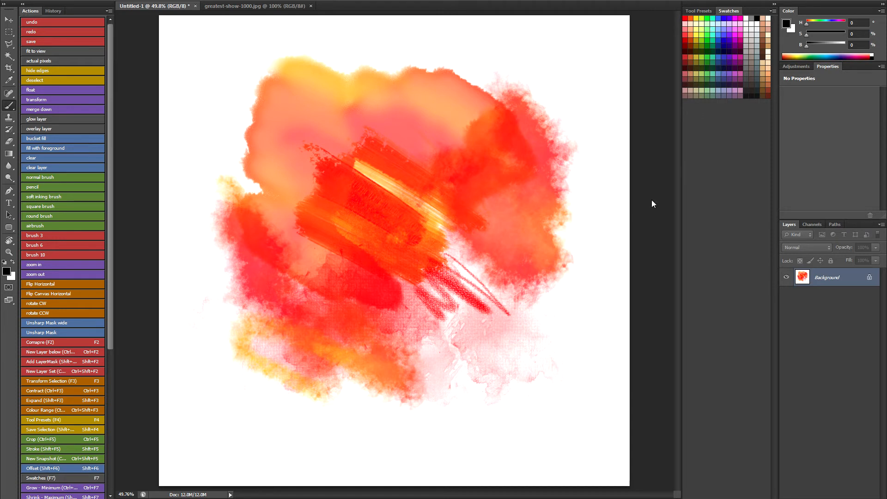
mouse_move(726, 48)
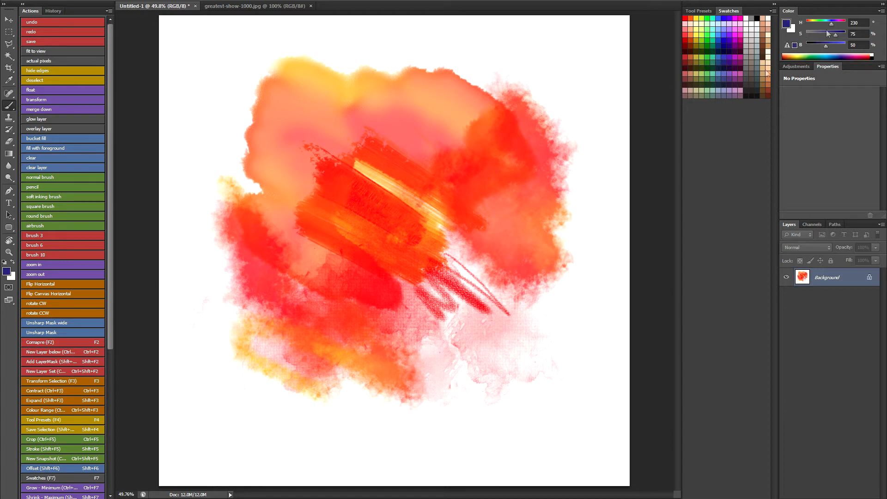
left_click_drag(832, 24, 828, 24)
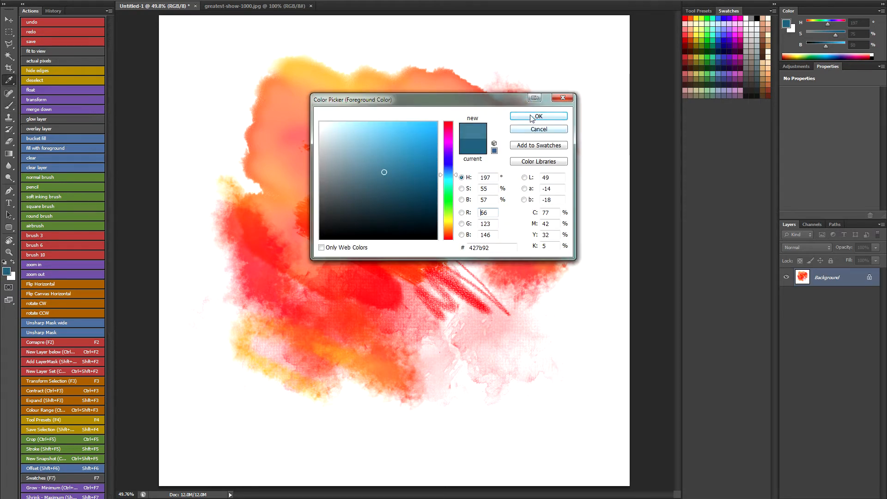
left_click(537, 116)
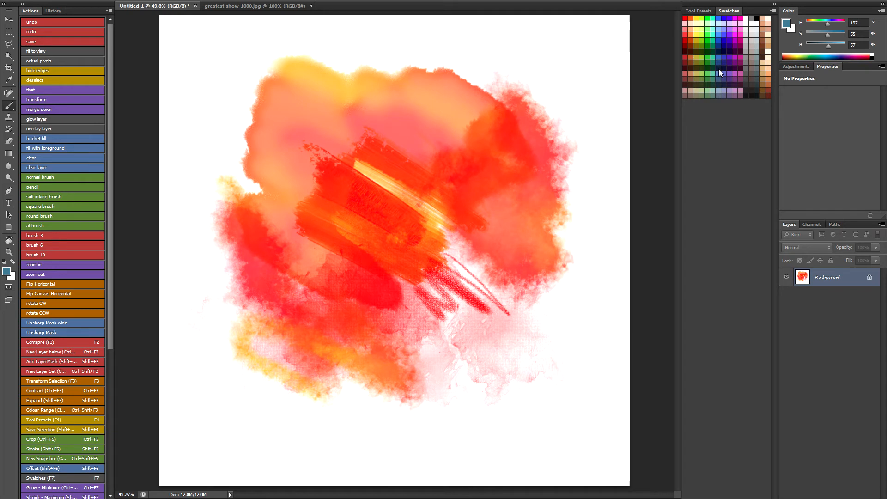
mouse_move(710, 67)
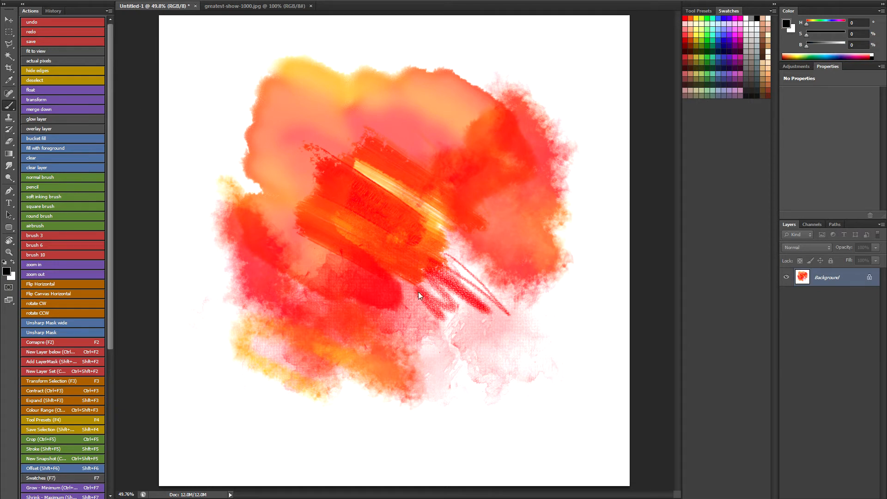
mouse_move(397, 198)
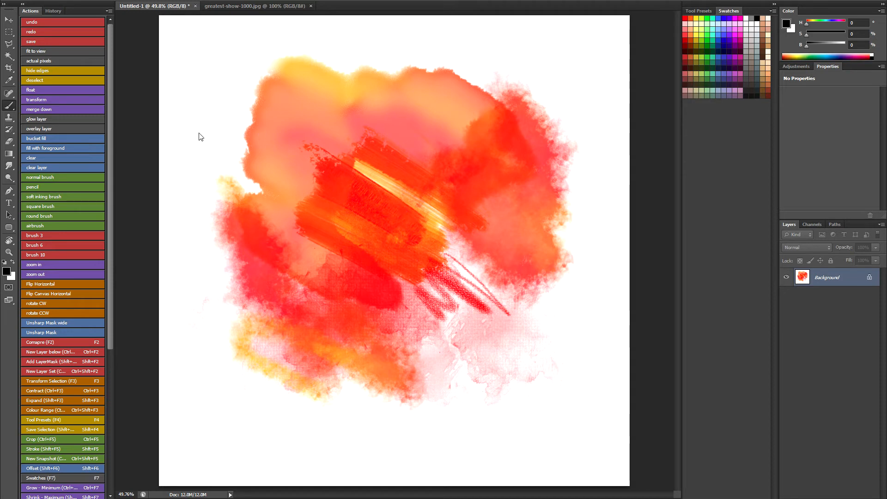
mouse_move(478, 293)
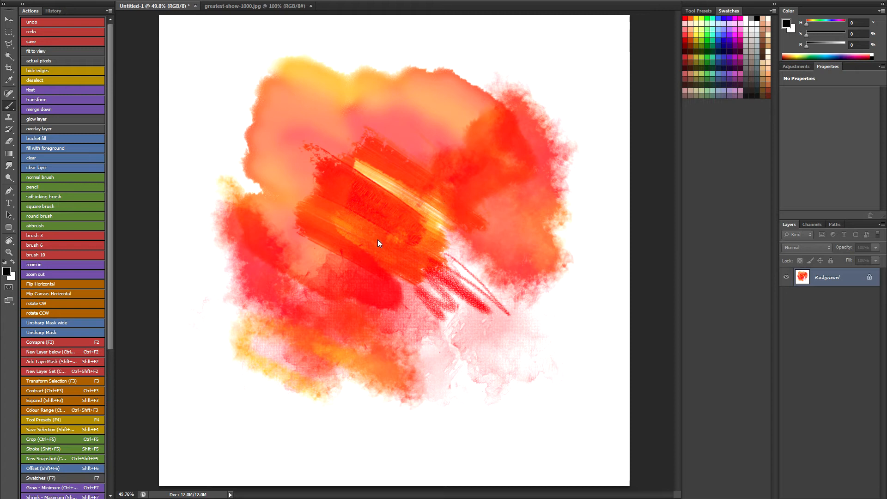
mouse_move(311, 191)
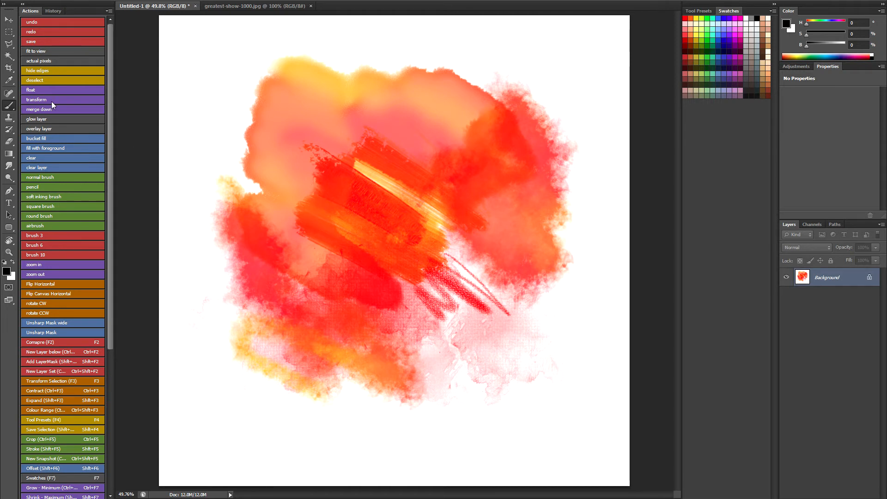
Draw a black squiggle over the top-left, rotate the canvas a step, and bring back the brush presets
left_click_drag(232, 74, 368, 158)
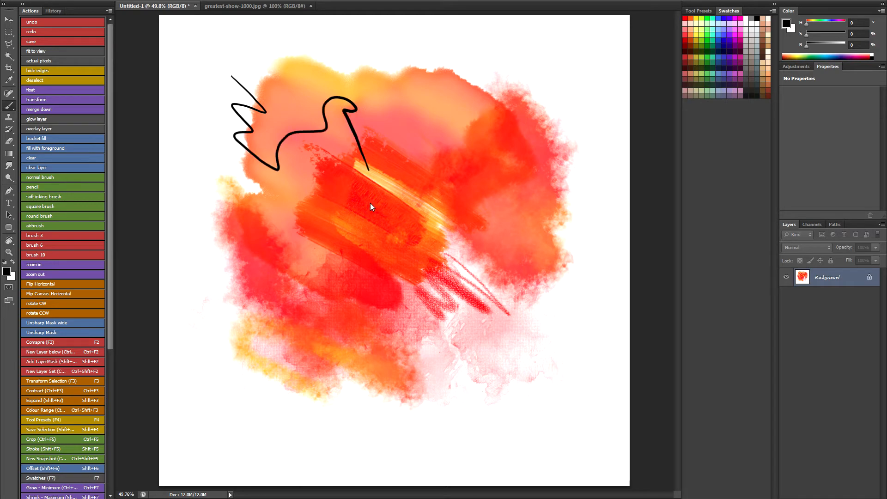
mouse_move(265, 281)
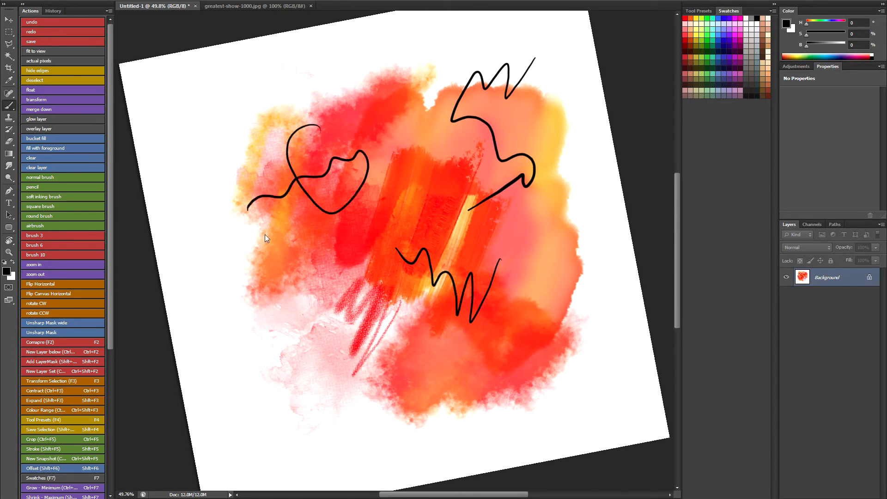
left_click(37, 314)
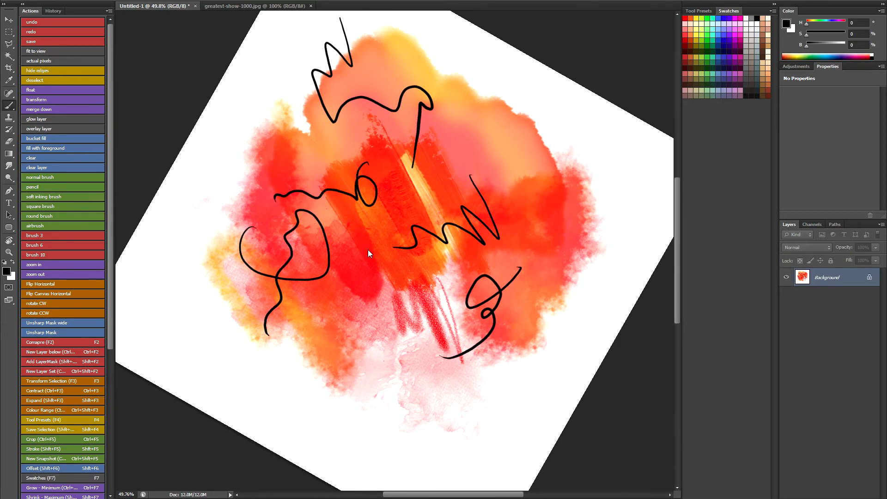
mouse_move(239, 114)
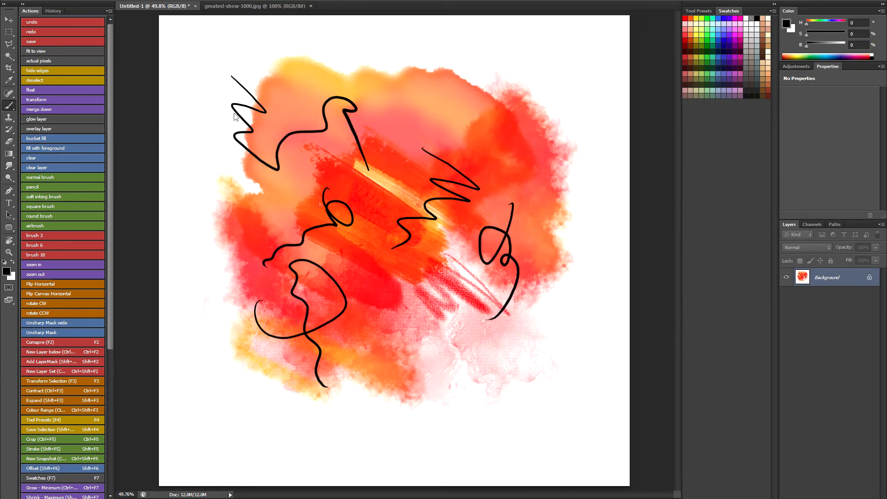
mouse_move(341, 334)
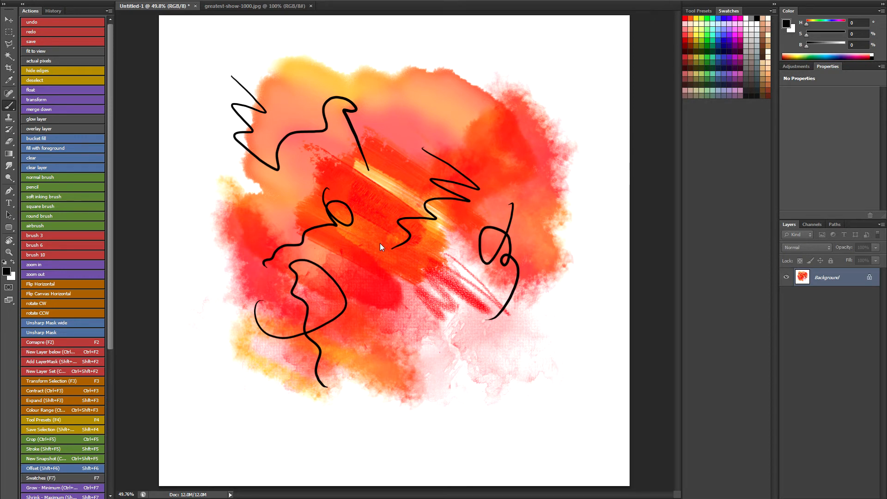
left_click(699, 10)
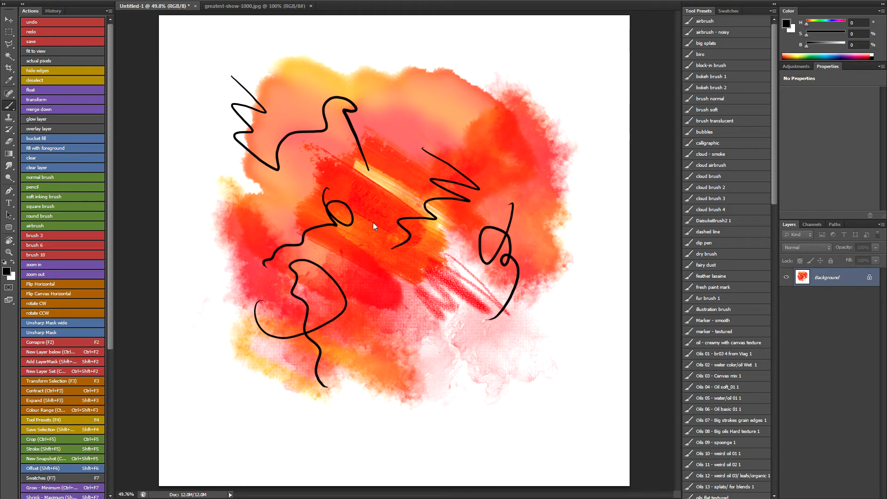
mouse_move(451, 208)
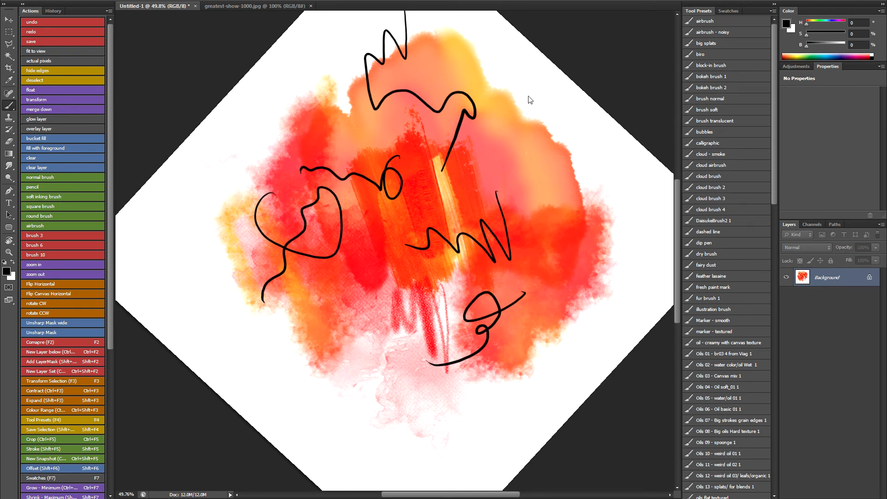
Draw a long straight vertical black line, restore the upright canvas, then undo the line
left_click_drag(528, 96, 528, 220)
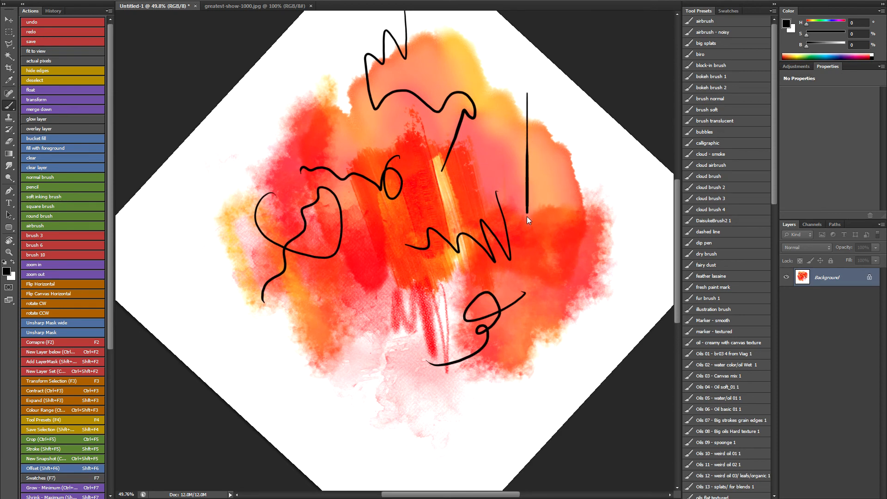
left_click_drag(527, 220, 525, 371)
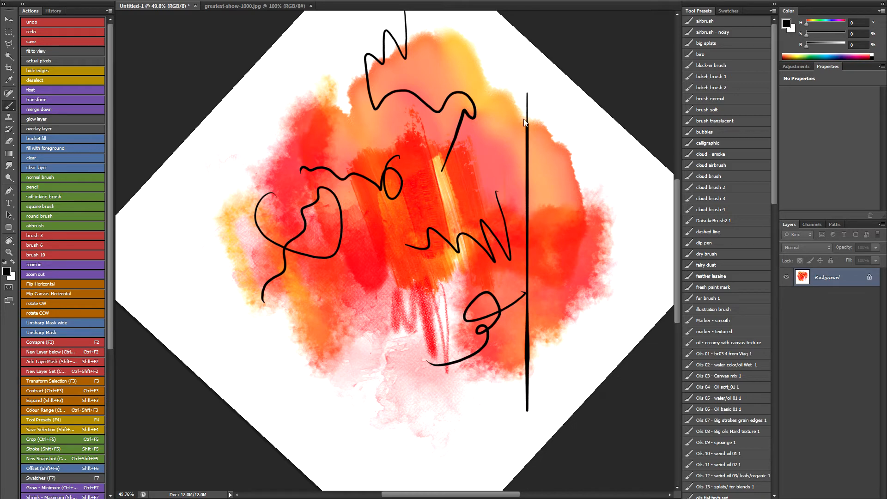
left_click(37, 303)
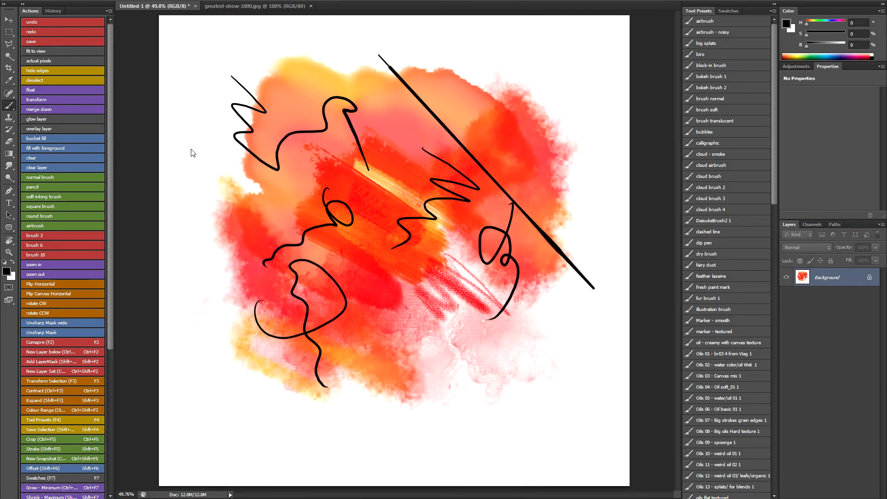
left_click(31, 21)
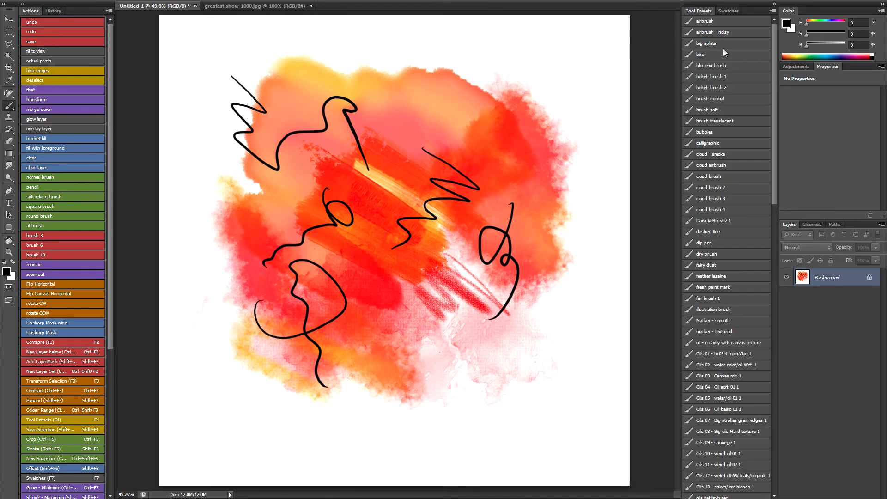
mouse_move(130, 244)
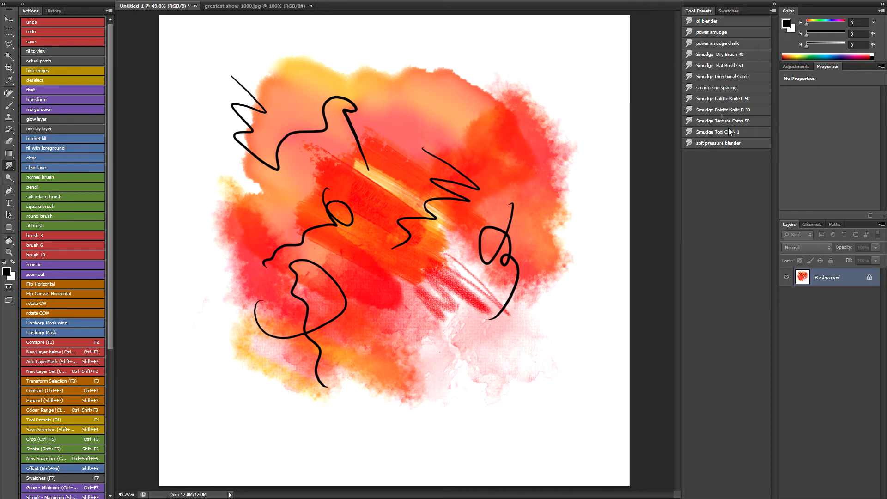
Use the Smudge tool's soft pressure blender to smear the top-left squiggle grey, then return to a painting brush
left_click(719, 142)
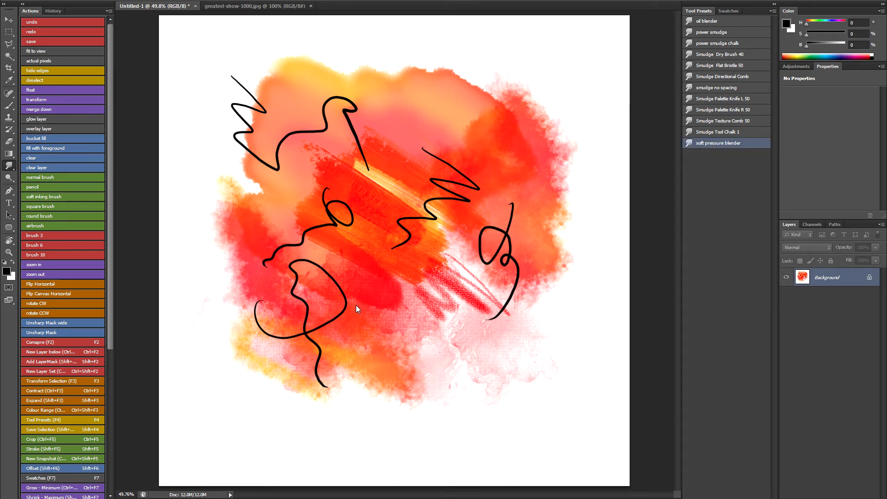
mouse_move(355, 254)
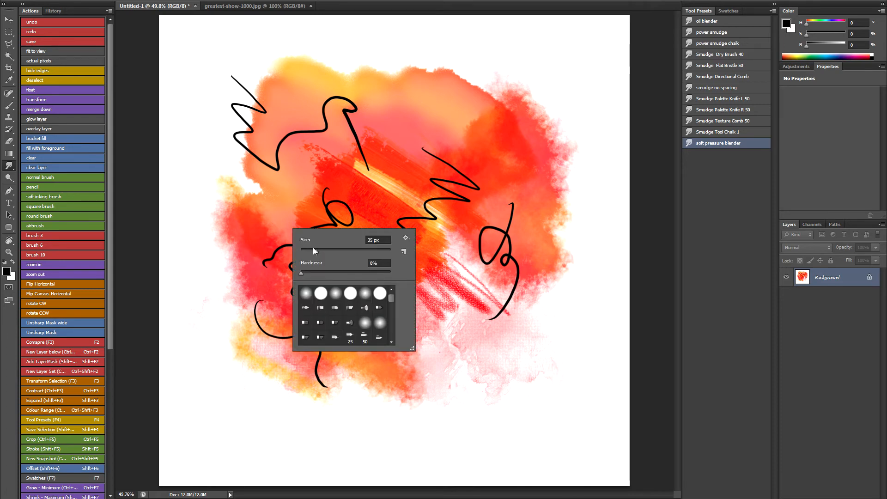
left_click(245, 174)
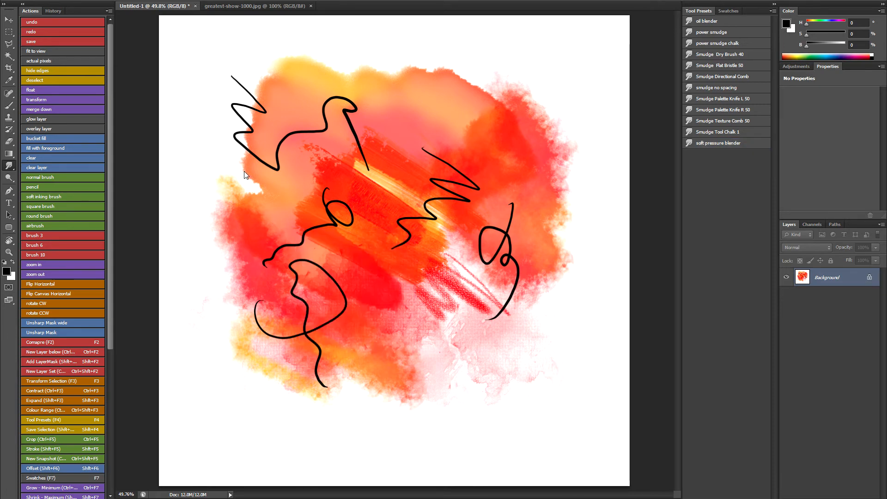
mouse_move(252, 178)
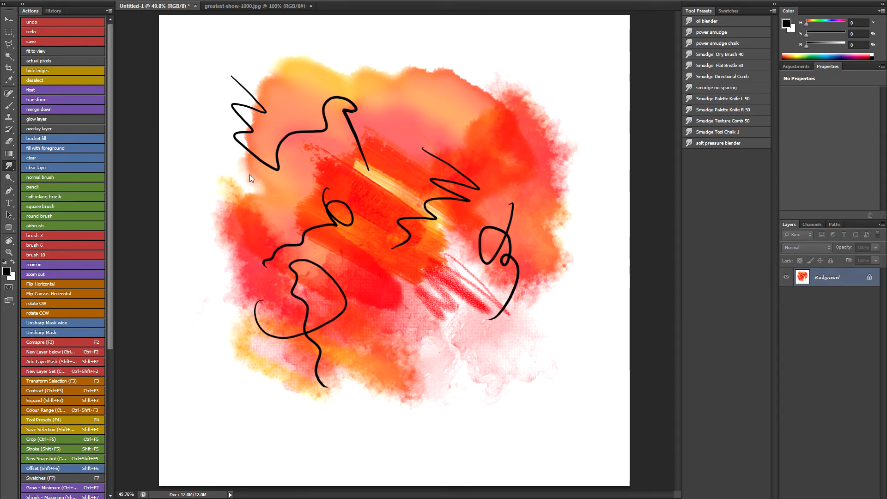
mouse_move(244, 150)
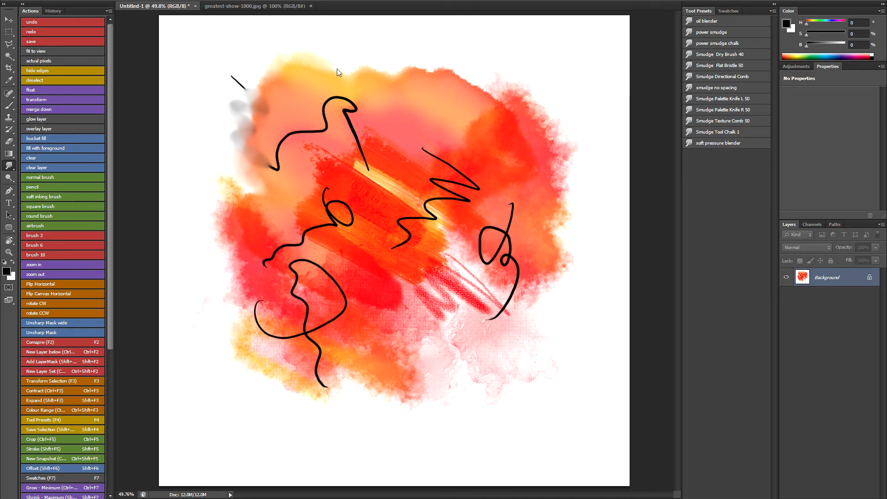
mouse_move(474, 129)
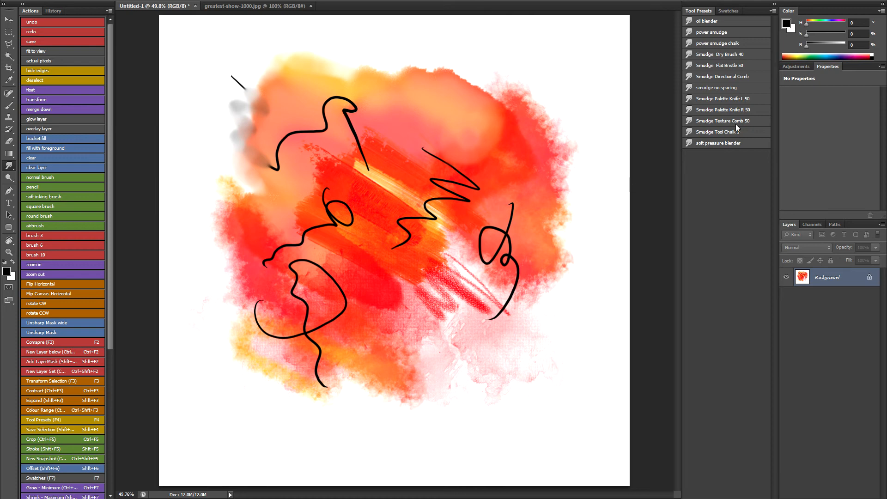
left_click(706, 21)
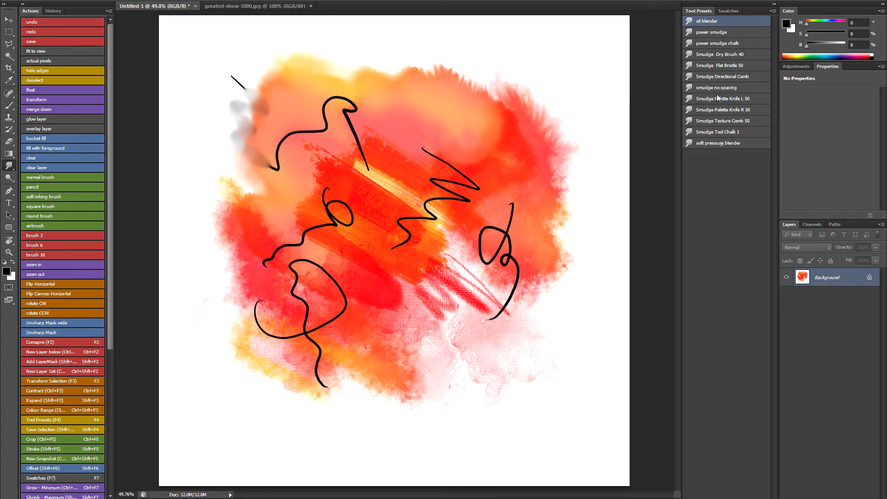
left_click(719, 143)
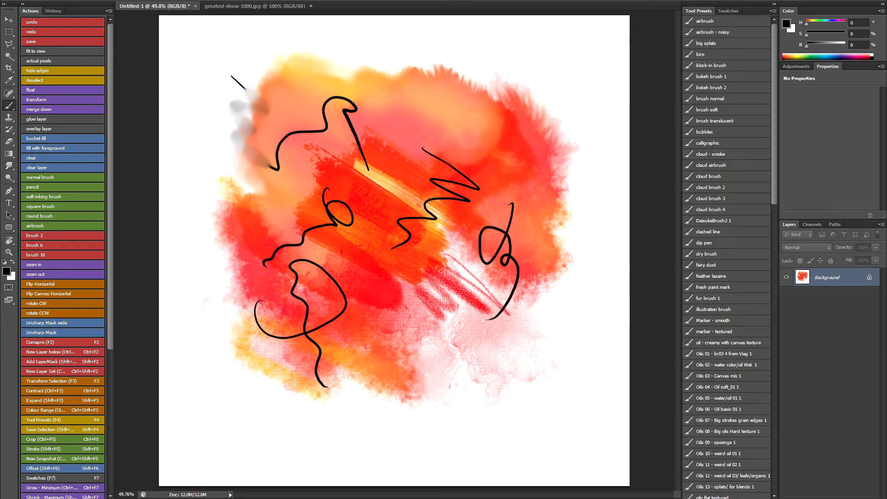
On greatest-show-1000.jpg, pick a noisy airbrush and an orange swatch and paint glow onto the small red creature
left_click(256, 6)
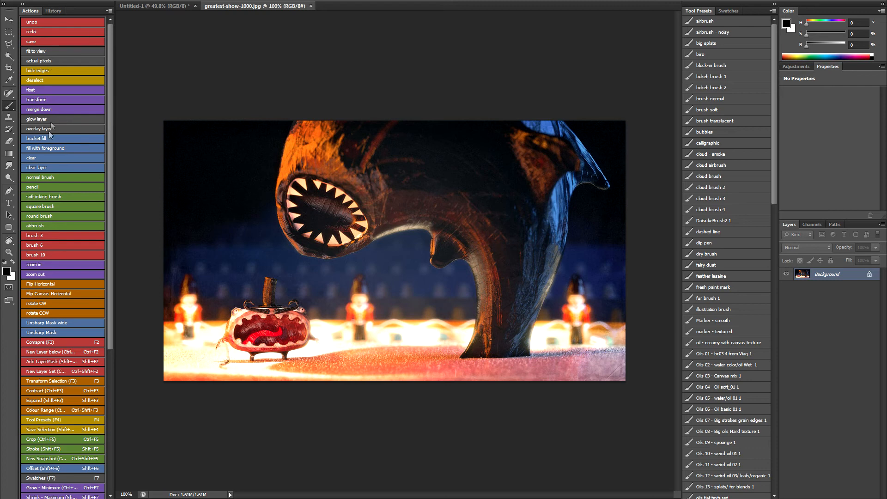
mouse_move(52, 131)
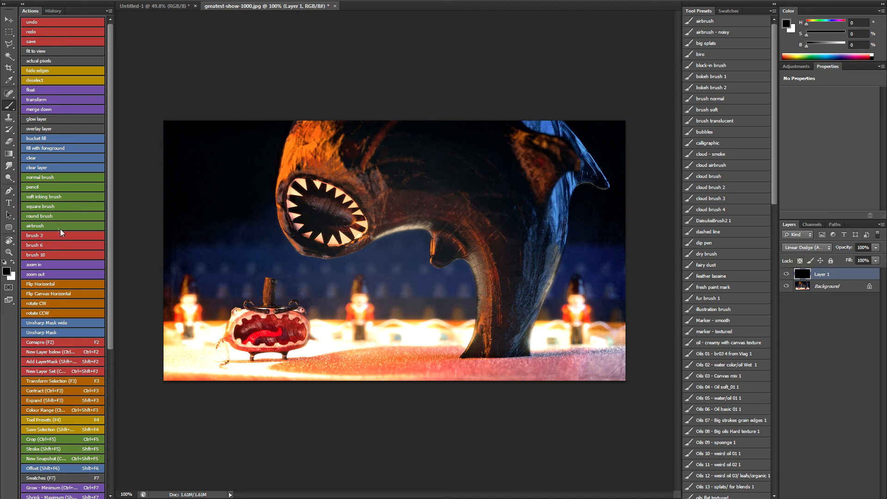
left_click(727, 31)
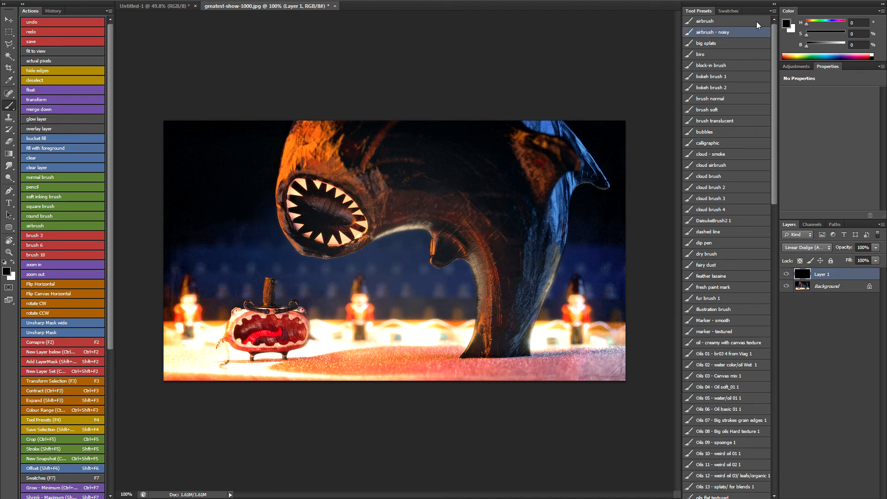
left_click(728, 11)
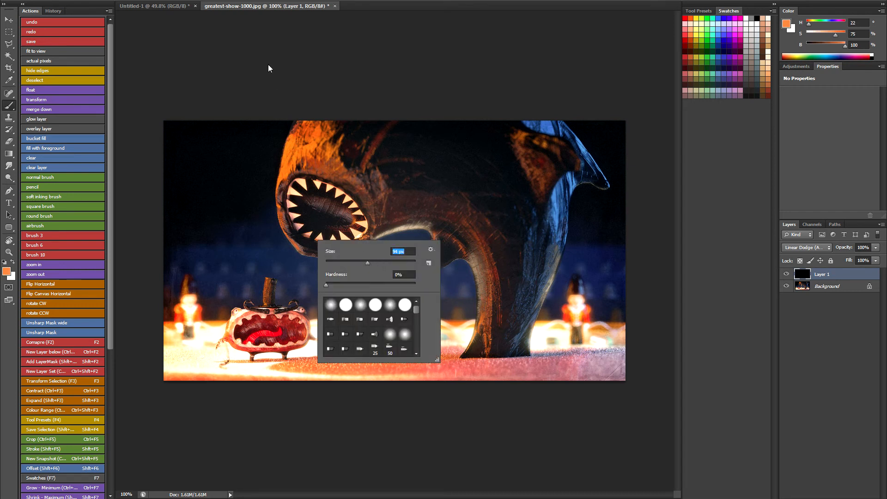
left_click(289, 237)
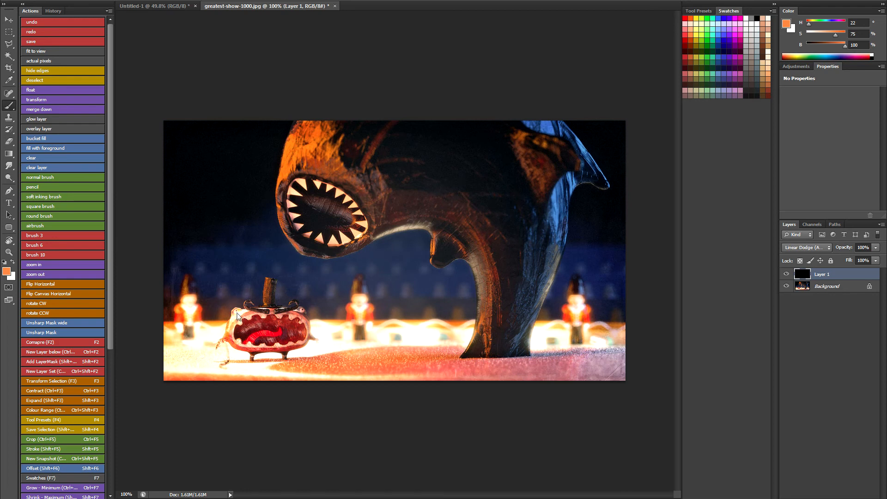
left_click(238, 317)
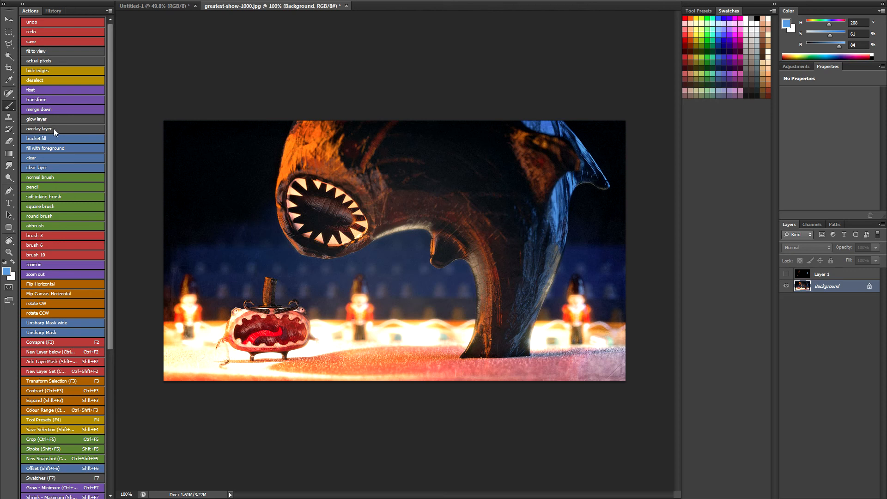
Add an Overlay layer above the photo and set the foreground to a very dark grey with the Brightness slider
left_click(62, 128)
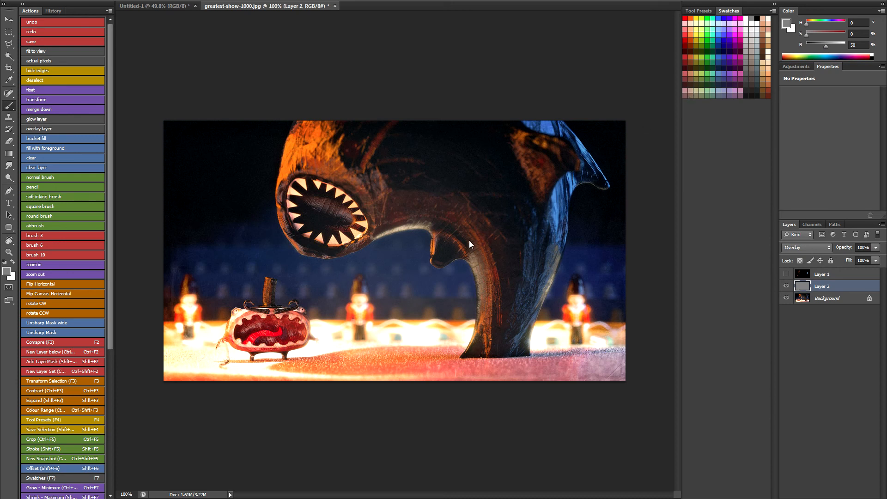
right_click(470, 244)
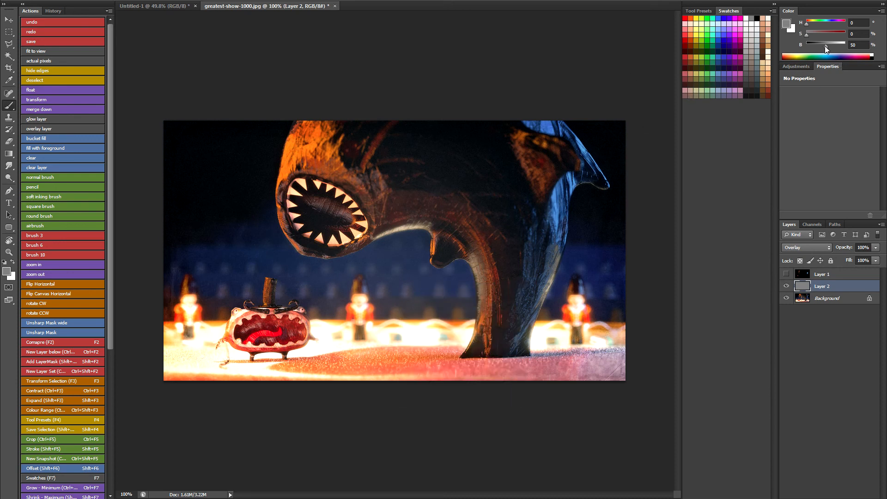
left_click_drag(838, 44, 813, 44)
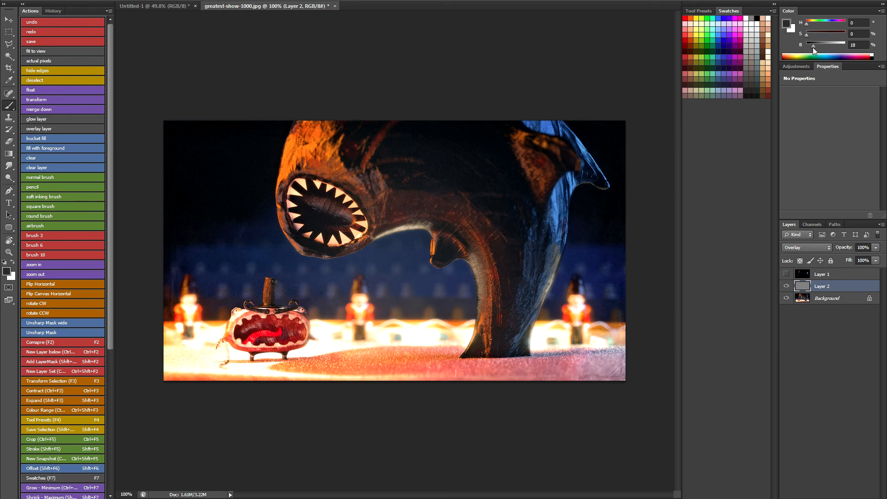
left_click_drag(814, 44, 832, 44)
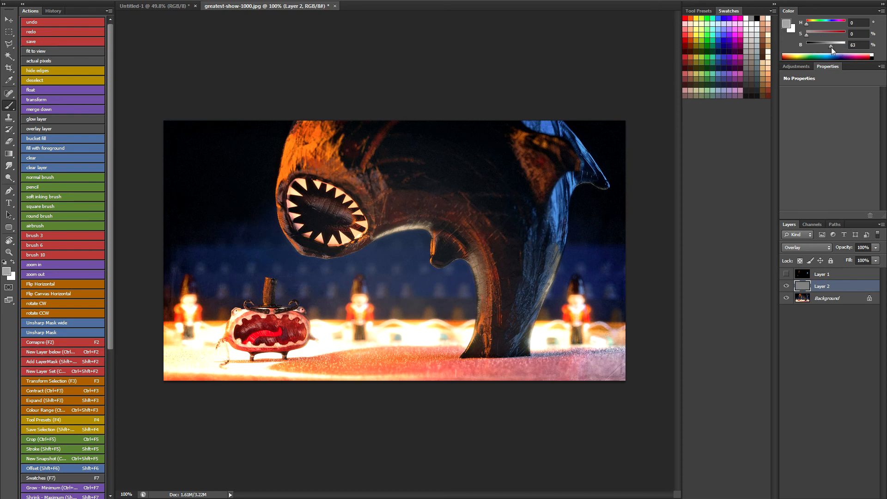
left_click_drag(832, 46, 841, 46)
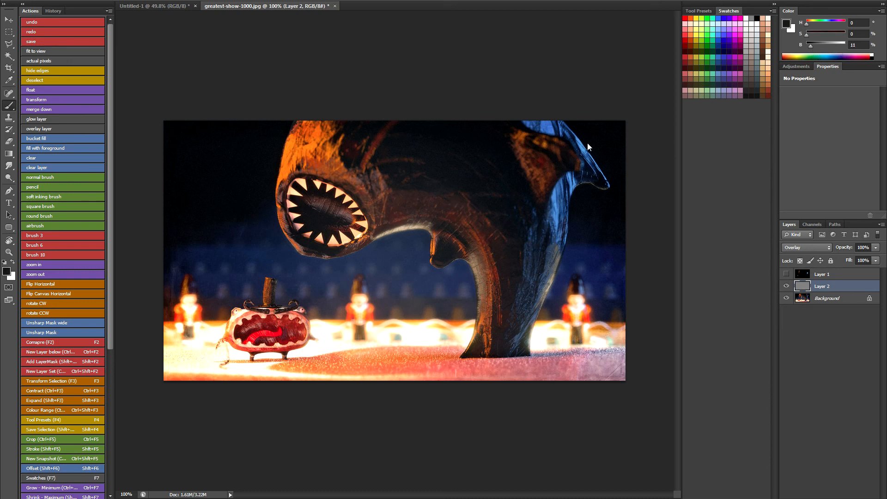
mouse_move(309, 195)
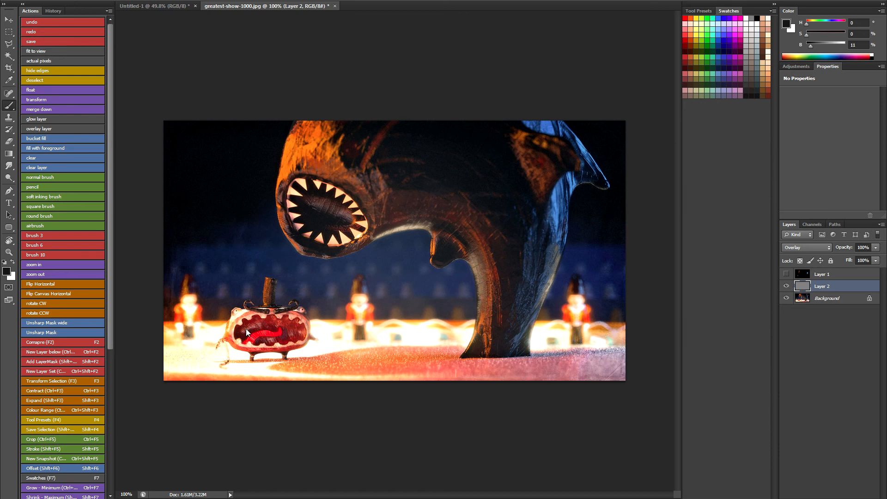
mouse_move(405, 192)
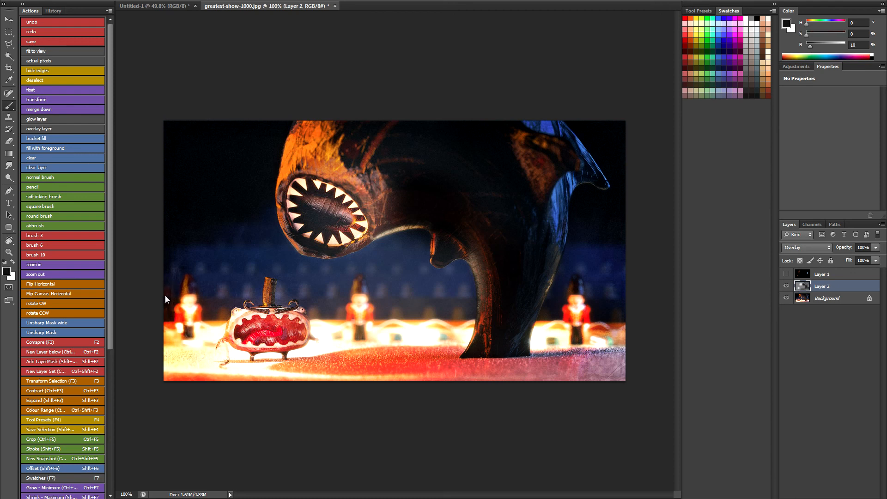
Select Layer 2 and toggle its visibility off and on to compare the relighting
left_click(786, 299)
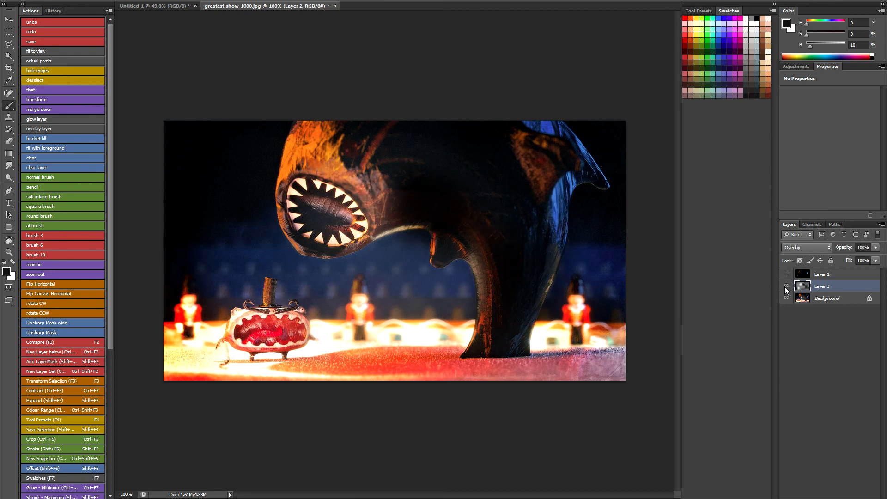
left_click(787, 286)
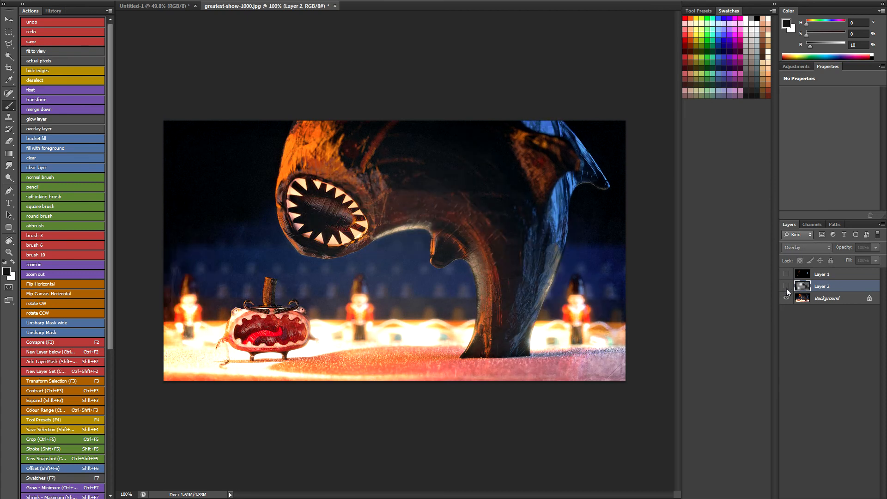
left_click(786, 286)
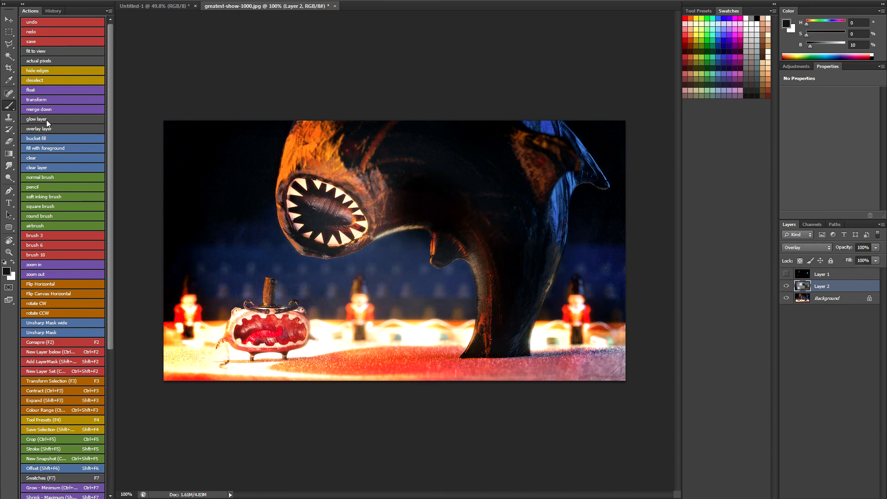
mouse_move(500, 203)
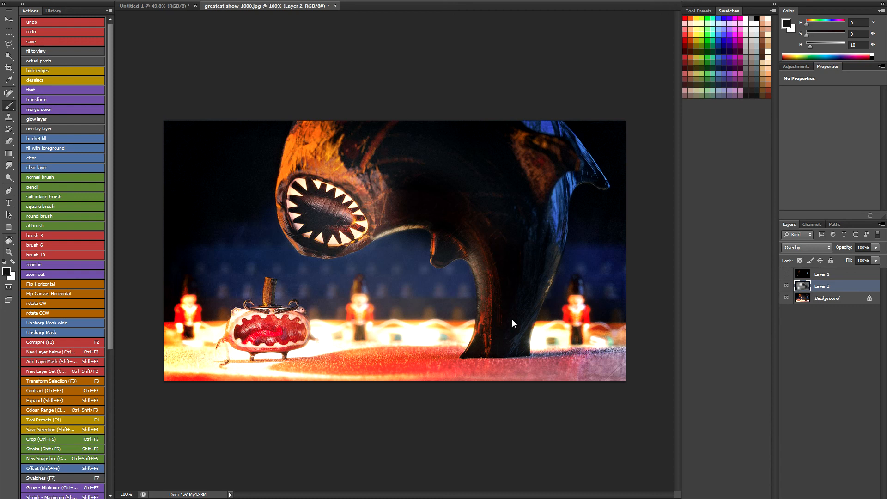
mouse_move(570, 318)
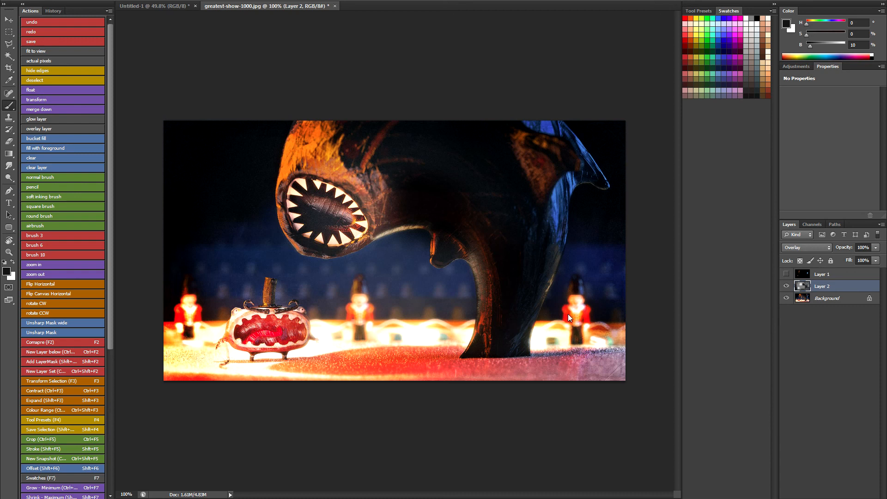